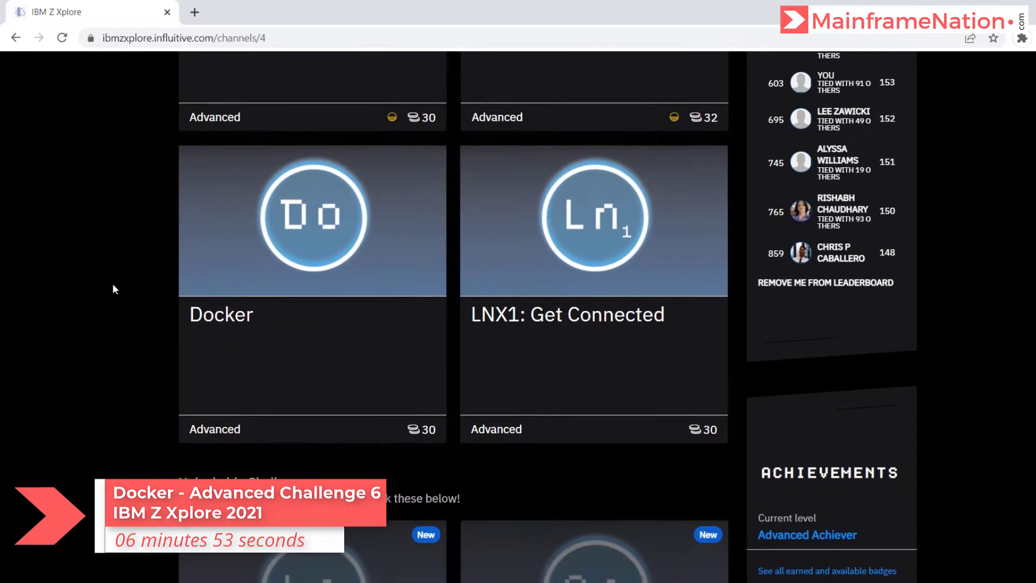
- Open the Docker challenge card and read its PDF Reference: Docker instructions
{"action": "left_click", "coordinate": [312, 220]}
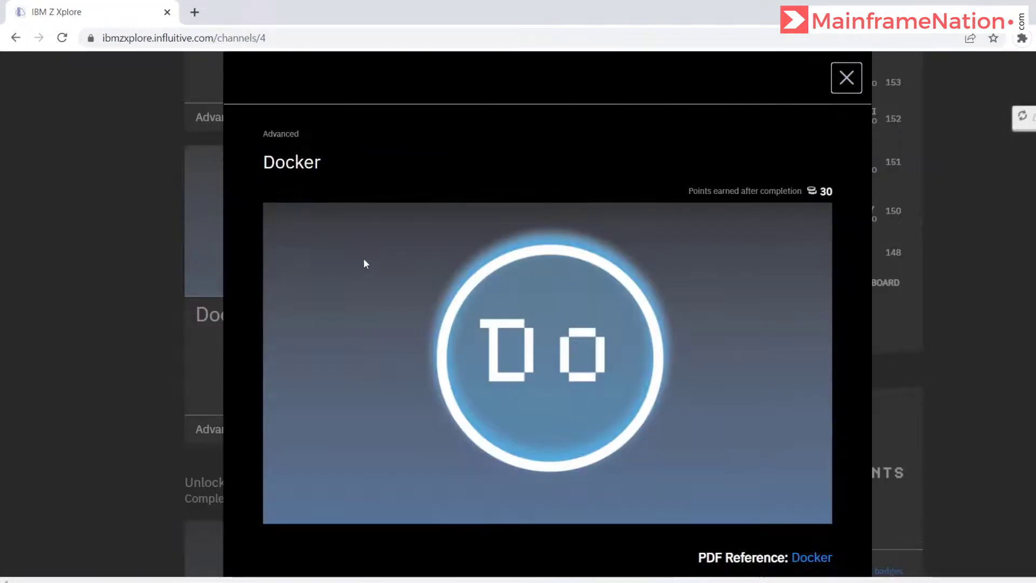
{"action": "right_click", "coordinate": [812, 410]}
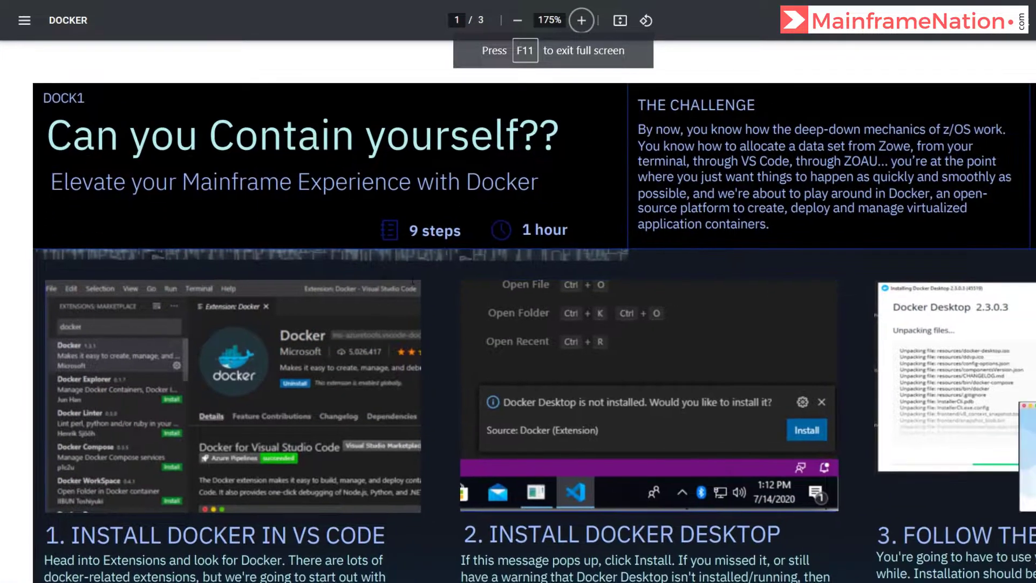
{"action": "scroll", "scroll_direction": "down", "scroll_amount": 3}
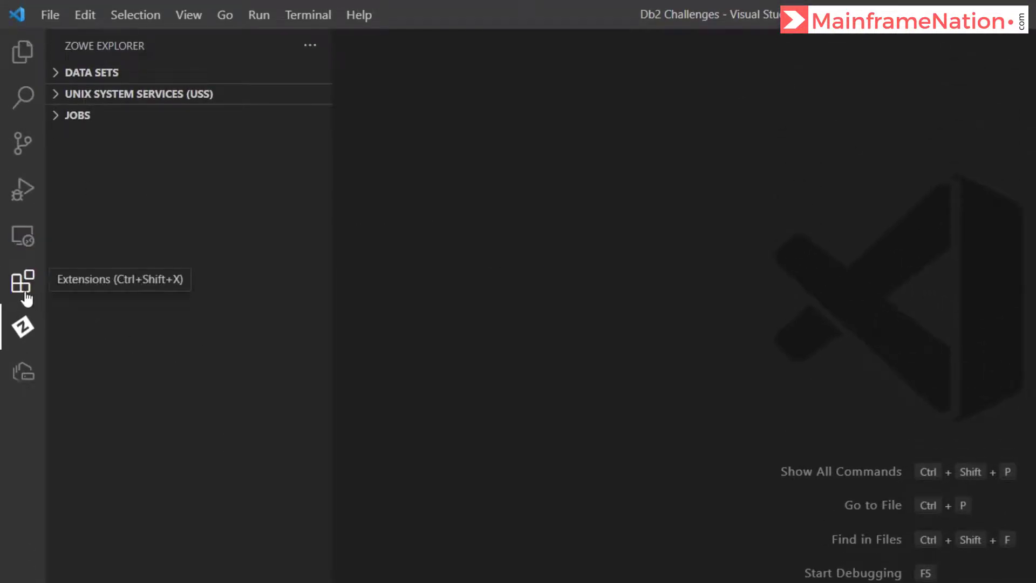
- Search extensions for 'docker' and install Microsoft's Docker extension
{"action": "left_click", "coordinate": [23, 287]}
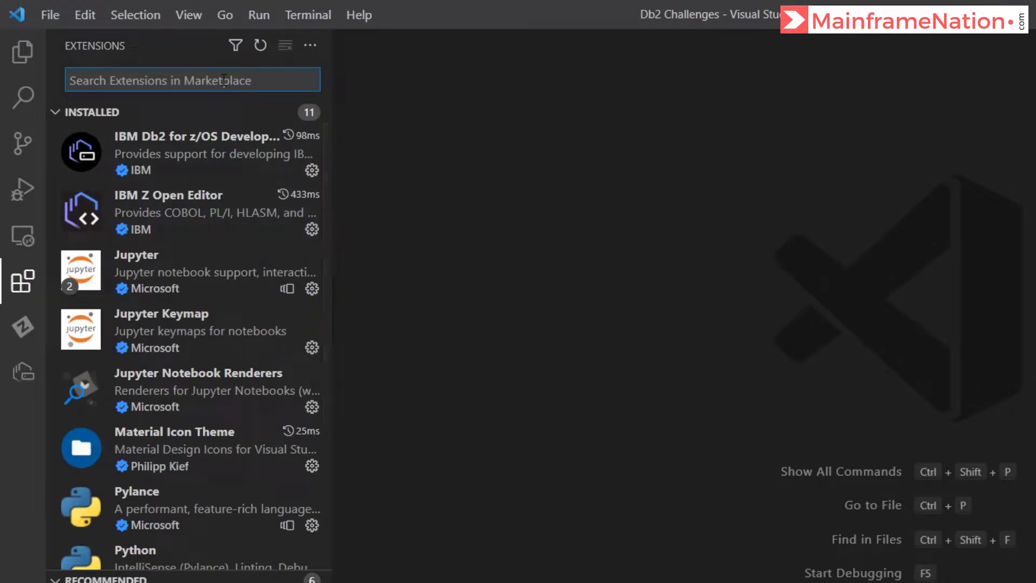
{"action": "type", "text": "docker"}
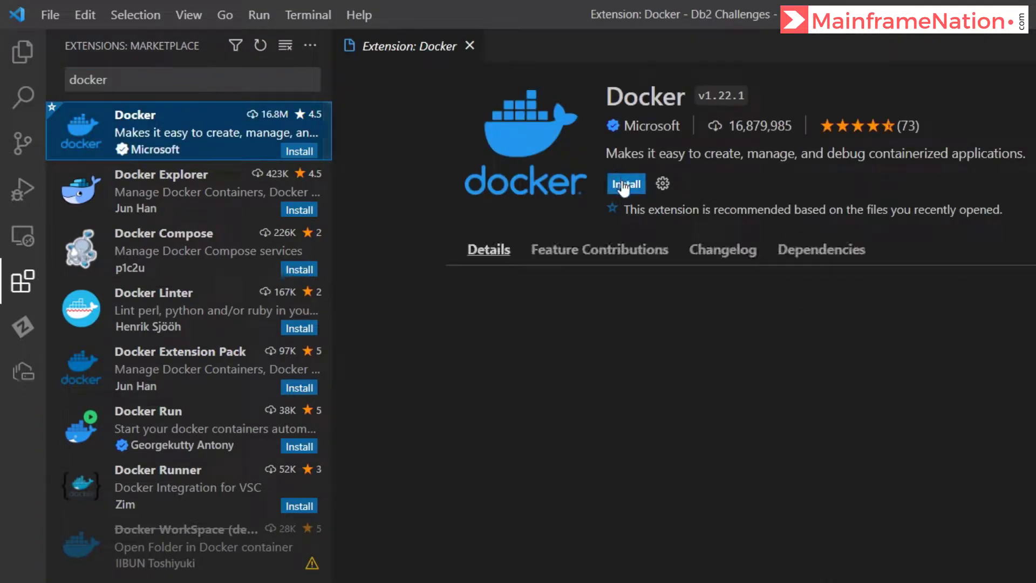
{"action": "left_click", "coordinate": [625, 184]}
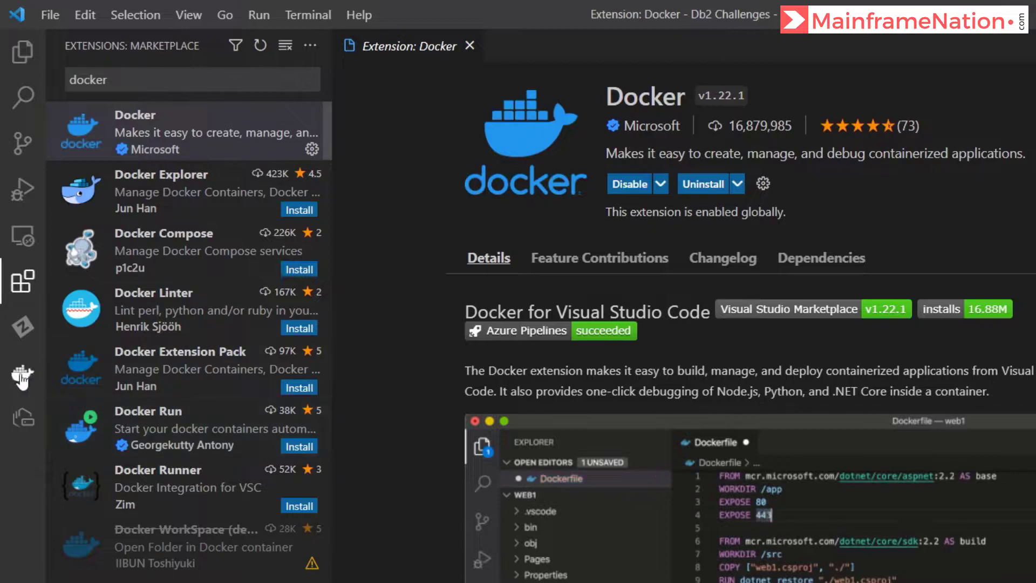
- Open the Docker whale panel, which reports it failed to connect to Docker
{"action": "left_click", "coordinate": [22, 372]}
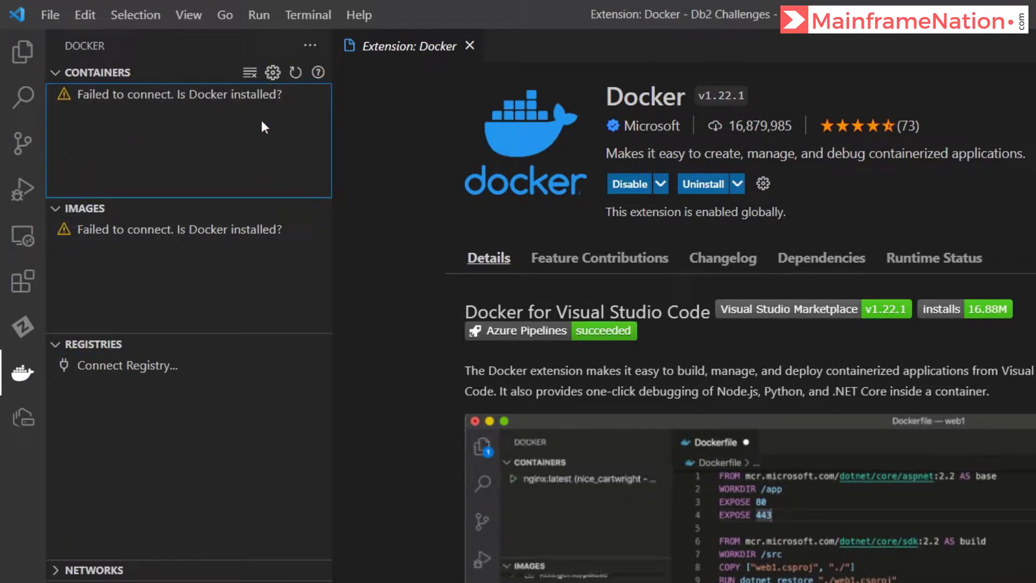
{"action": "mouse_move", "coordinate": [251, 95]}
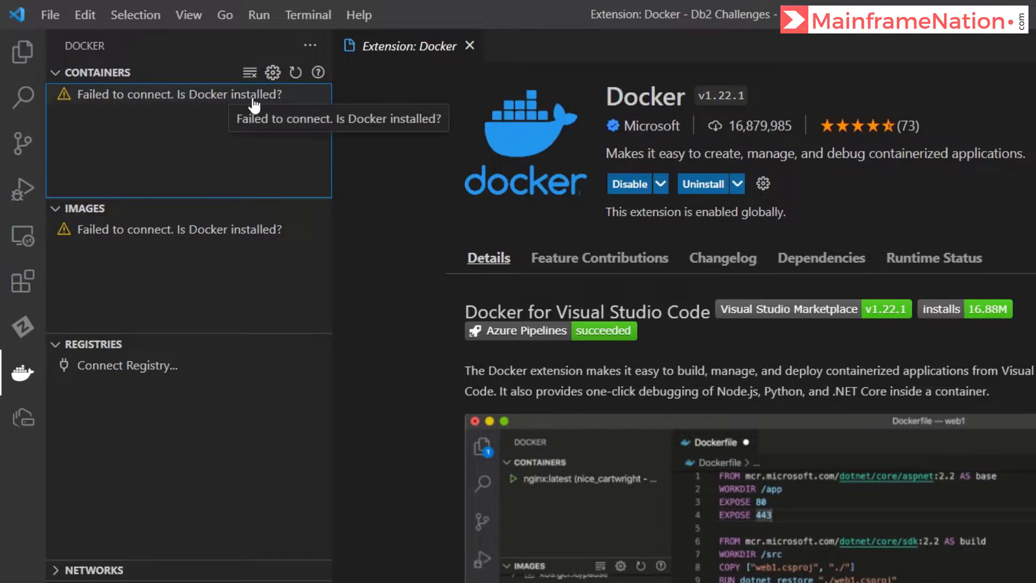
{"action": "mouse_move", "coordinate": [403, 127]}
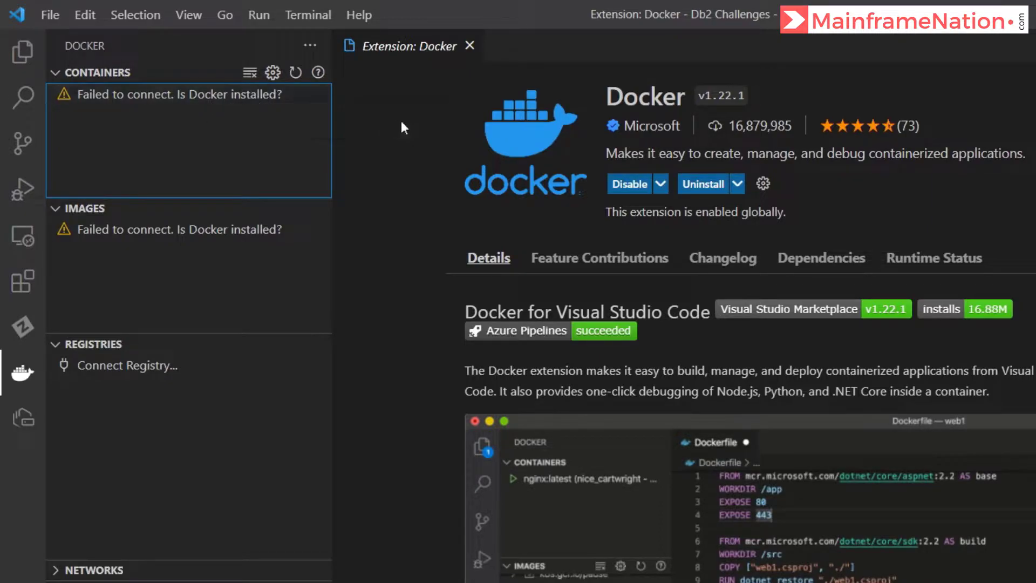
{"action": "mouse_move", "coordinate": [218, 104]}
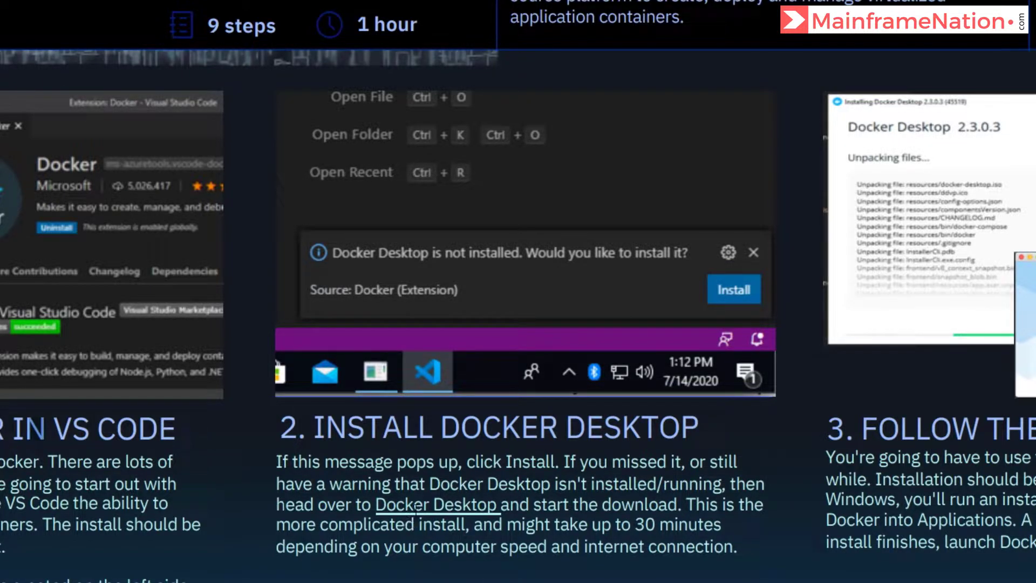
- Open the Docker Desktop page from the PDF and download the Windows installer
{"action": "right_click", "coordinate": [438, 504]}
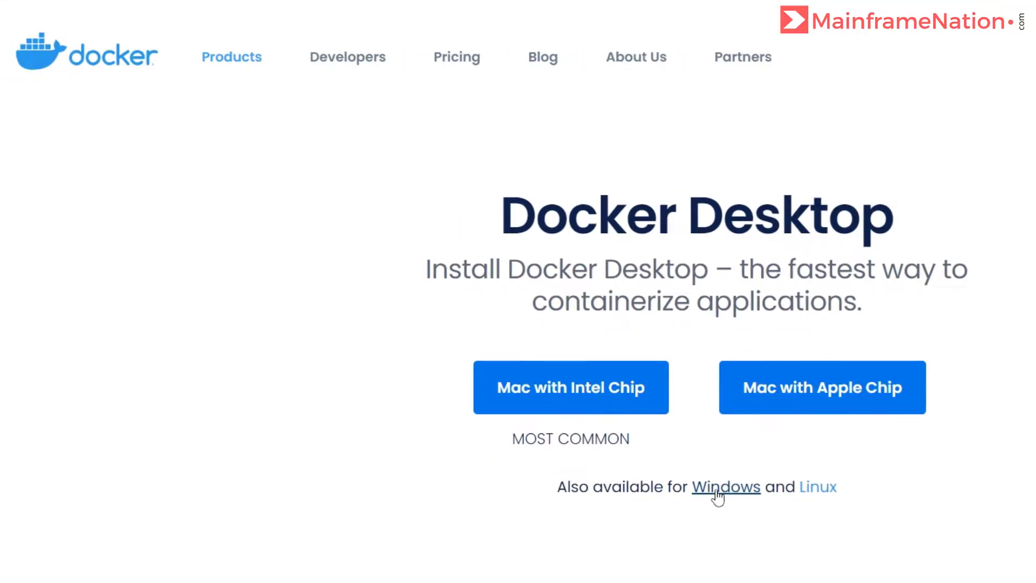
{"action": "left_click", "coordinate": [726, 486]}
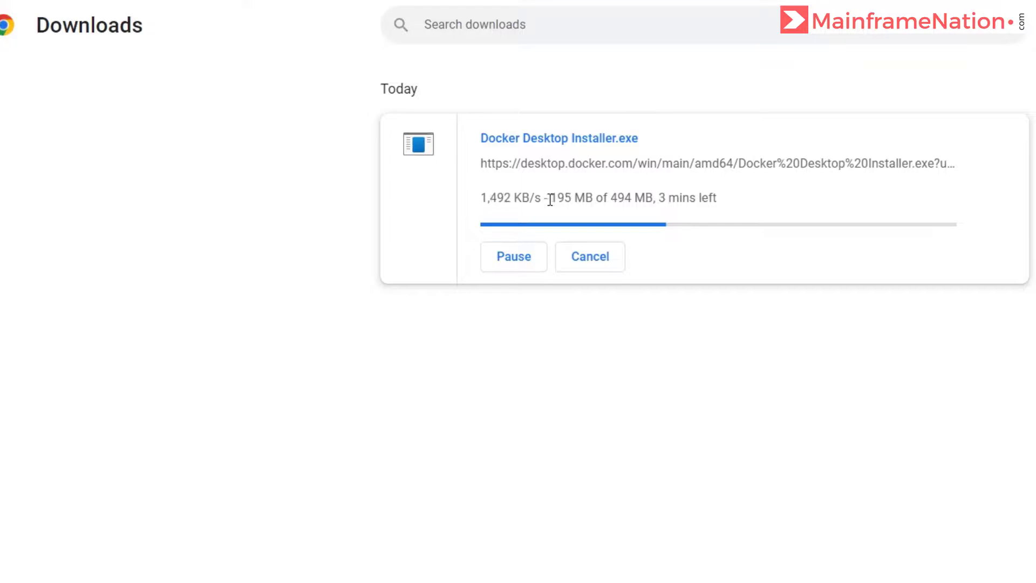
{"action": "mouse_move", "coordinate": [518, 362]}
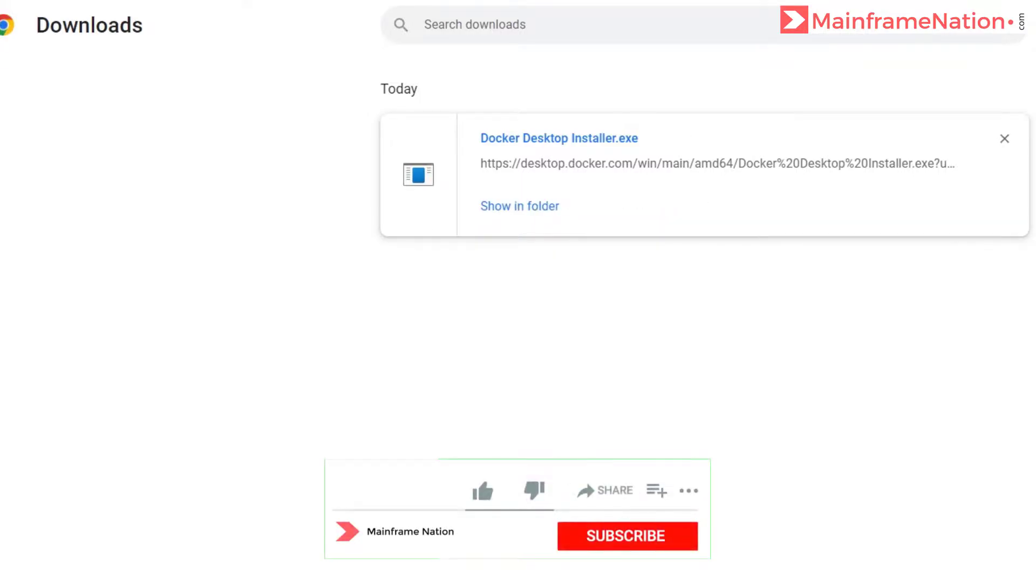
- Show the finished Docker Desktop Installer.exe in the Downloads folder
{"action": "left_click", "coordinate": [519, 206]}
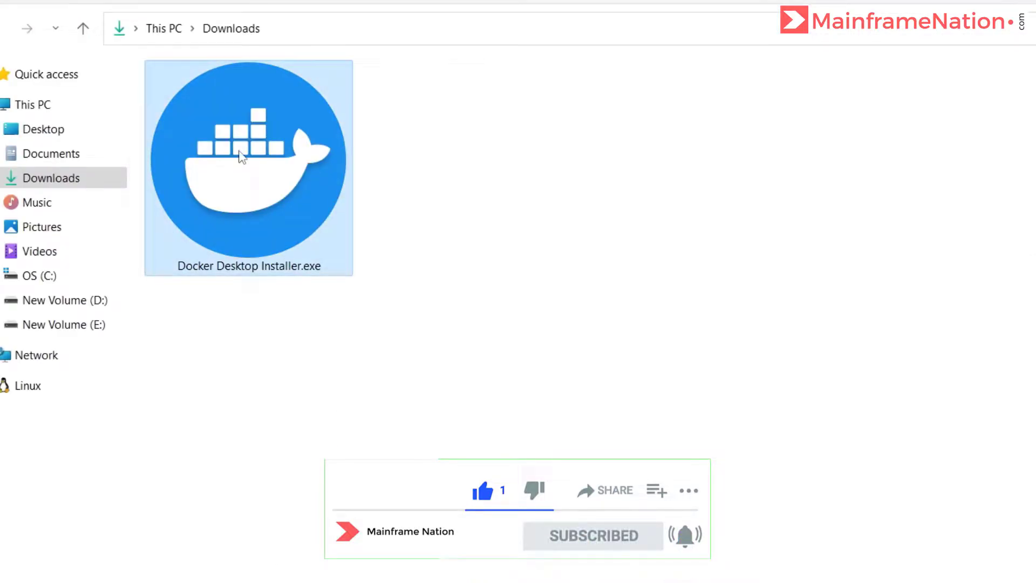
- Run Docker Desktop Installer.exe as administrator, keeping the desktop shortcut option checked
{"action": "right_click", "coordinate": [248, 162]}
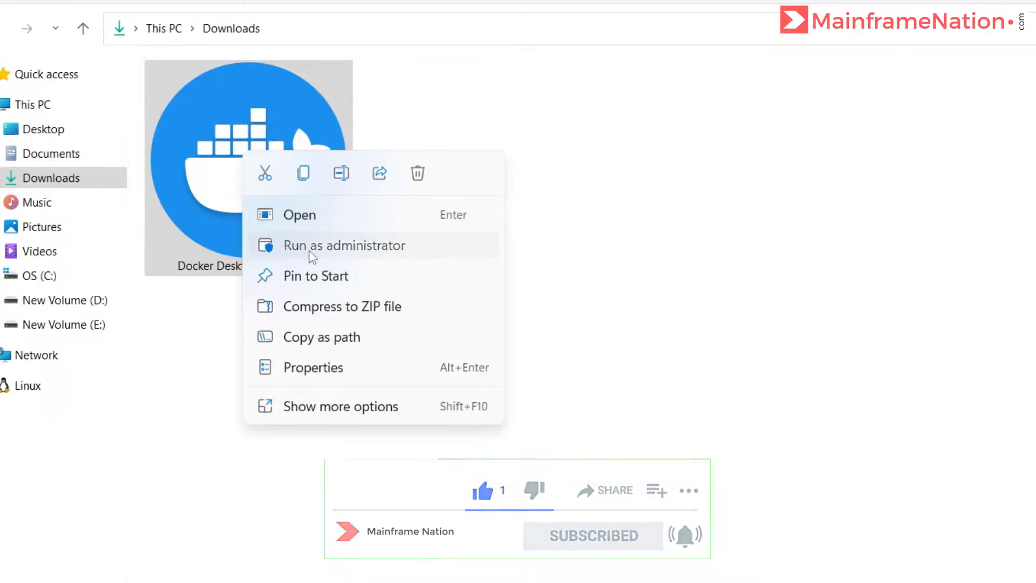
{"action": "left_click", "coordinate": [344, 245]}
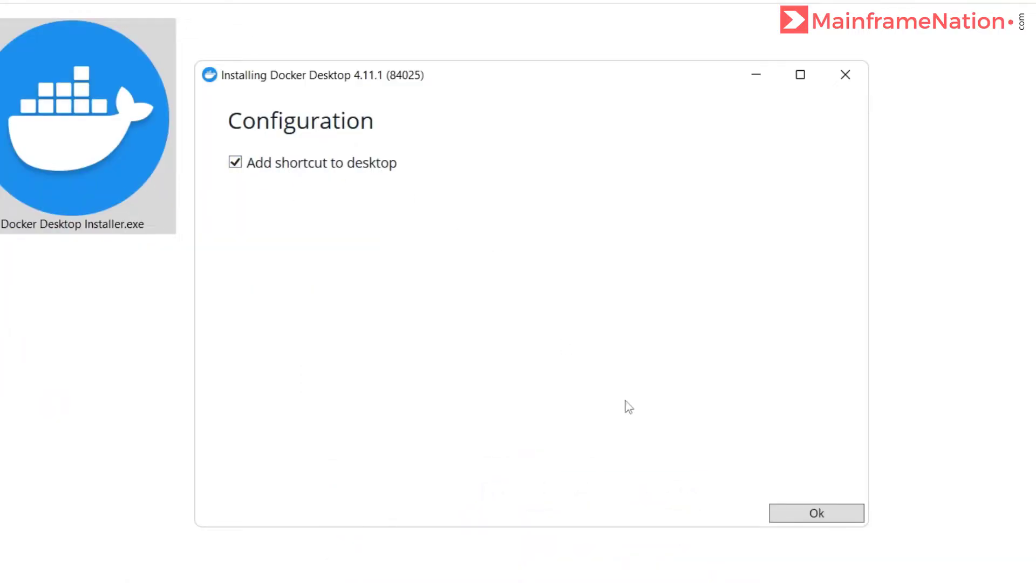
{"action": "left_click", "coordinate": [816, 512]}
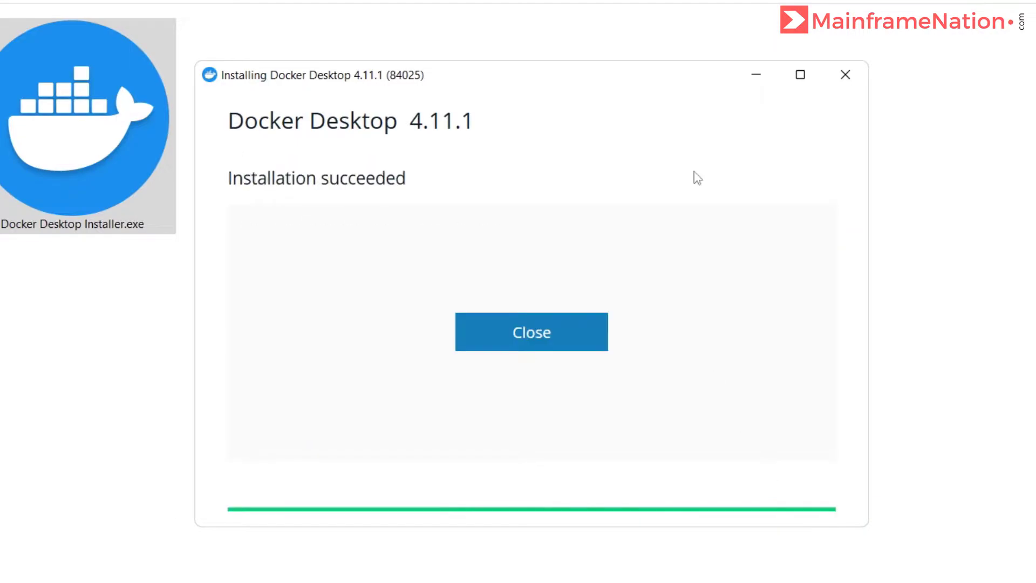
{"action": "mouse_move", "coordinate": [693, 185]}
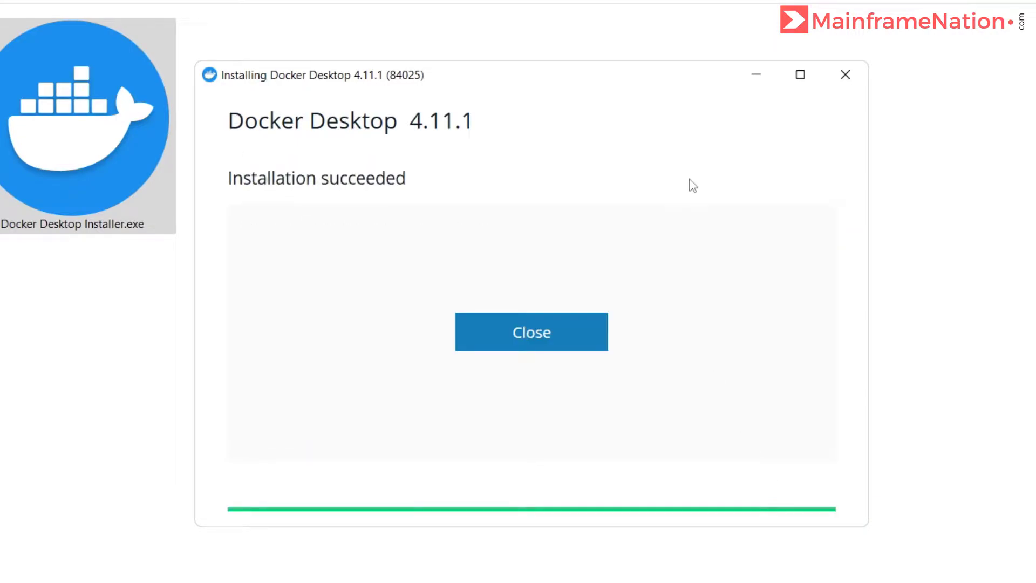
{"action": "mouse_move", "coordinate": [562, 303]}
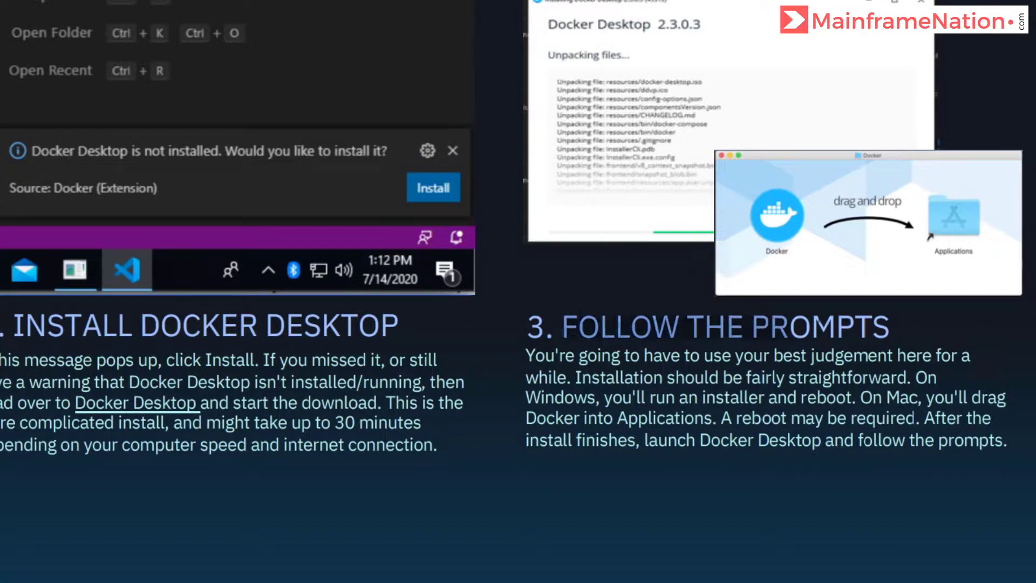
{"action": "mouse_move", "coordinate": [554, 291]}
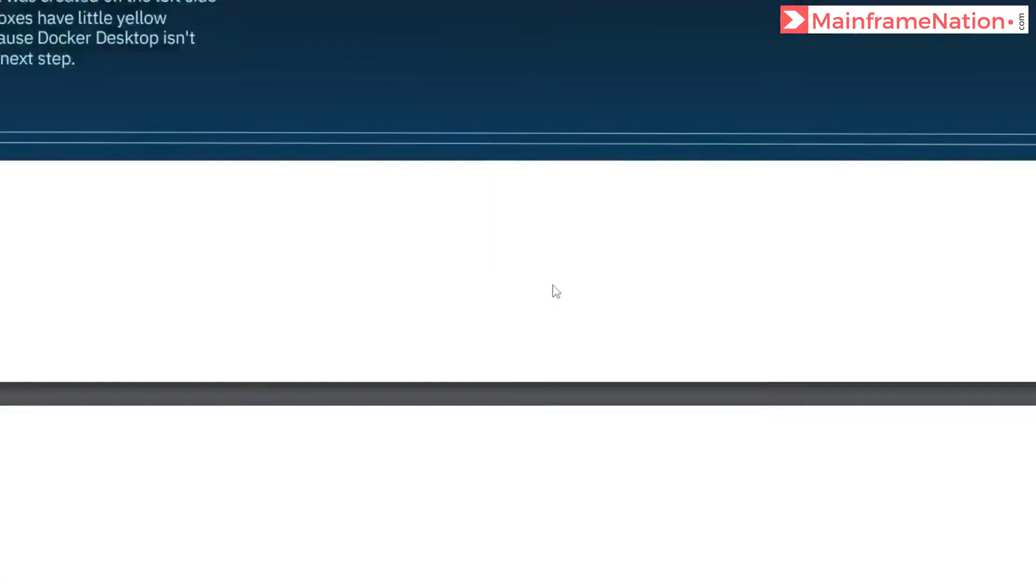
{"action": "scroll", "scroll_direction": "down", "scroll_amount": 3}
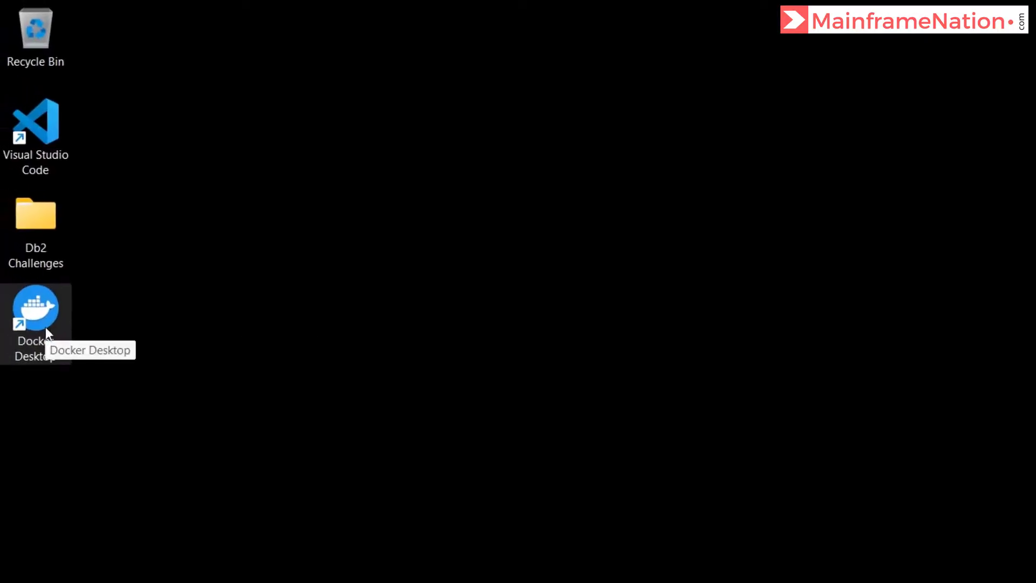
- Launch Docker Desktop from its shortcut and accept the service agreement terms
{"action": "double_click", "coordinate": [36, 306]}
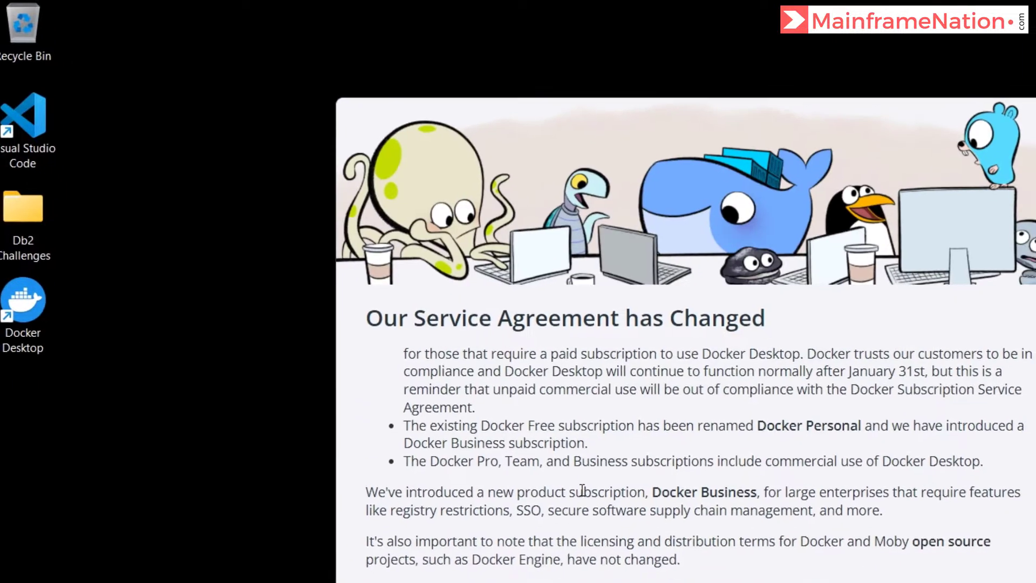
{"action": "left_click", "coordinate": [832, 486]}
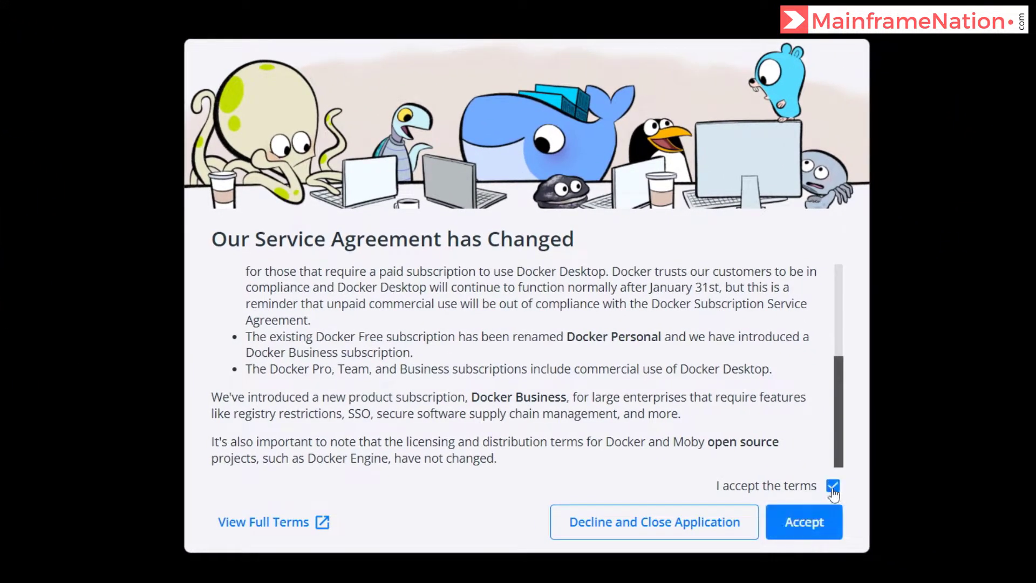
{"action": "left_click", "coordinate": [804, 521]}
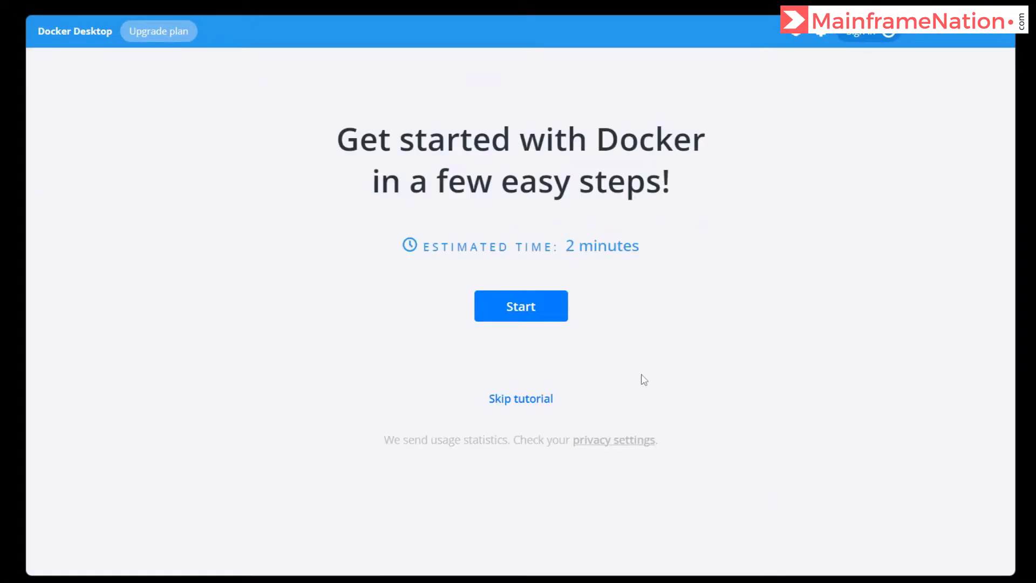
{"action": "mouse_move", "coordinate": [582, 349]}
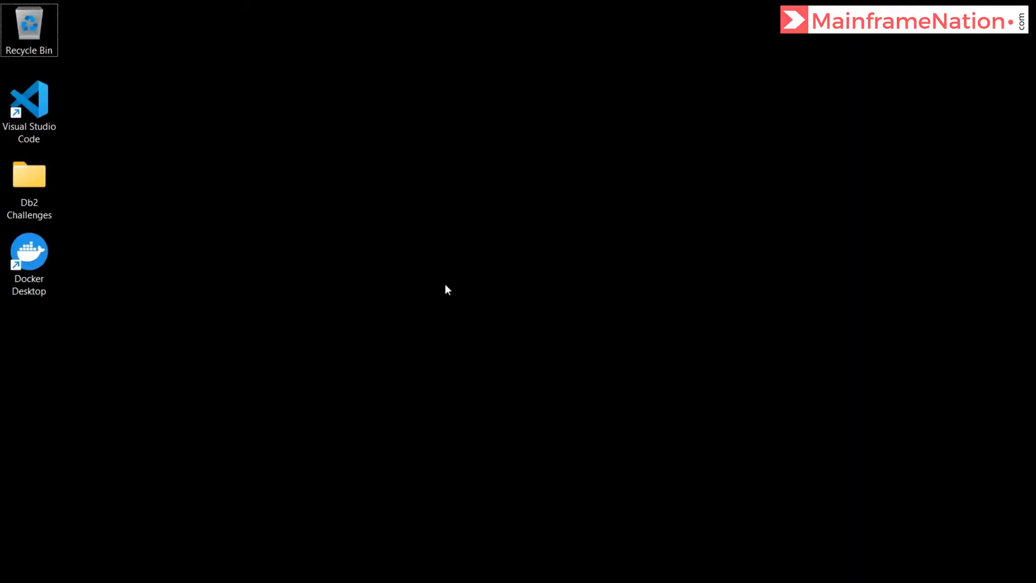
- Relaunch Visual Studio Code from its desktop shortcut
{"action": "double_click", "coordinate": [30, 111]}
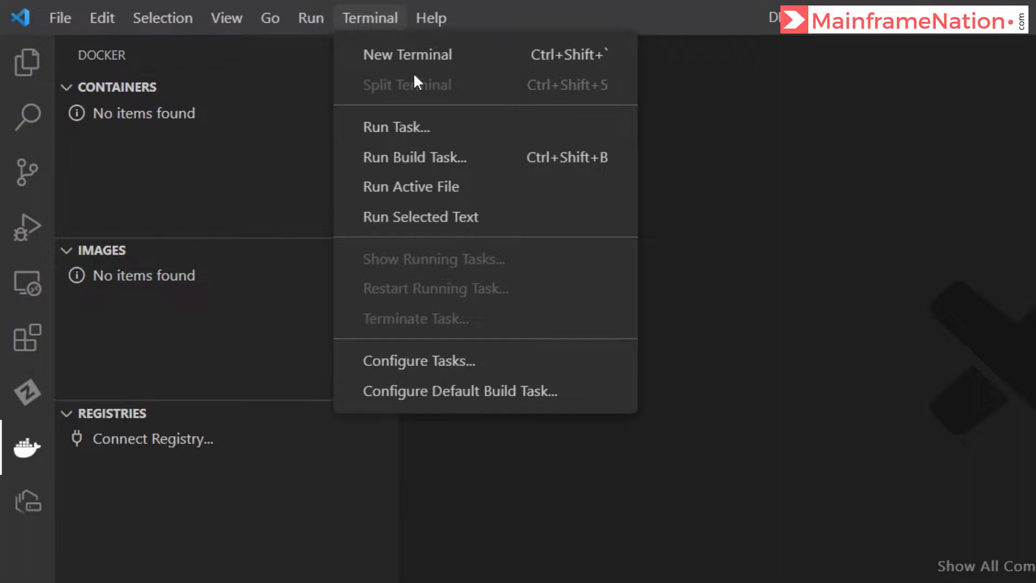
- Open a new terminal and start typing 'docker run -t'
{"action": "left_click", "coordinate": [408, 54]}
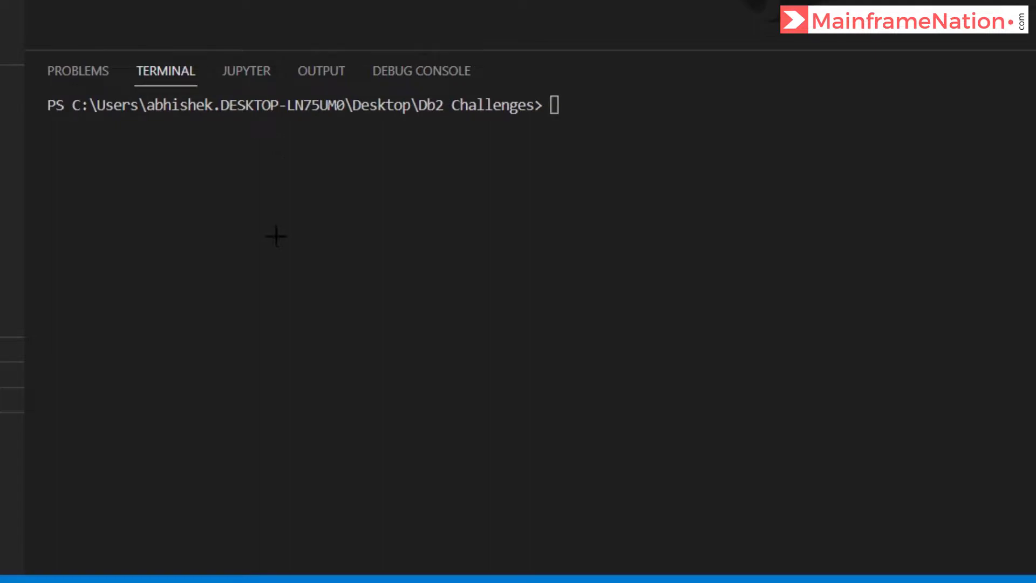
{"action": "type", "text": "d"}
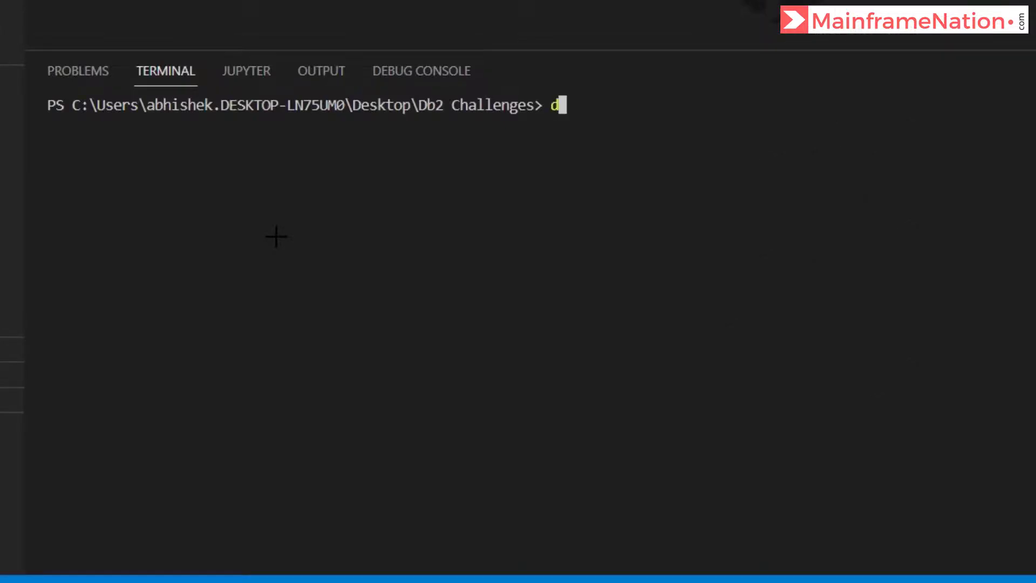
{"action": "type", "text": "ocker ru"}
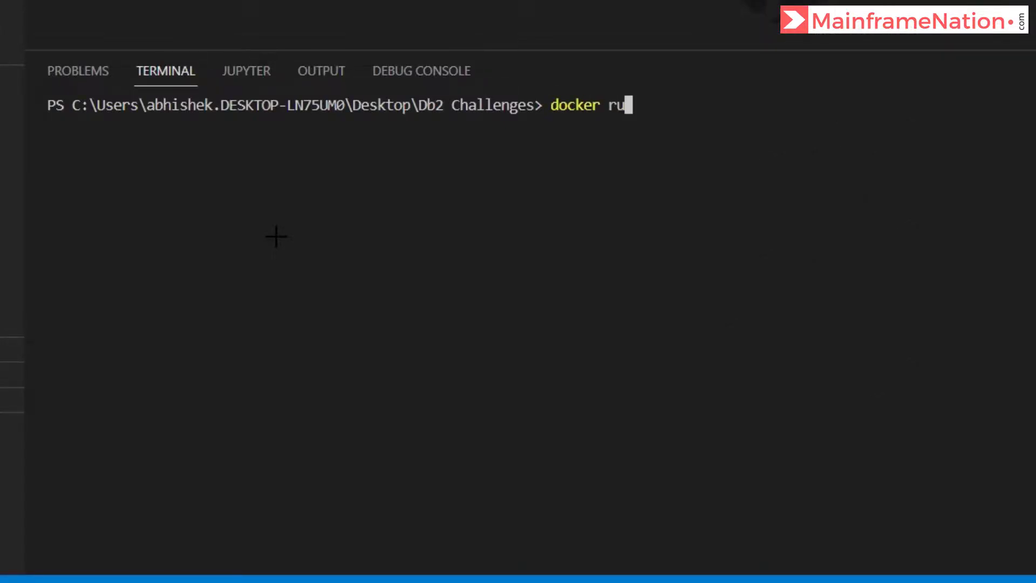
{"action": "type", "text": "n -t"}
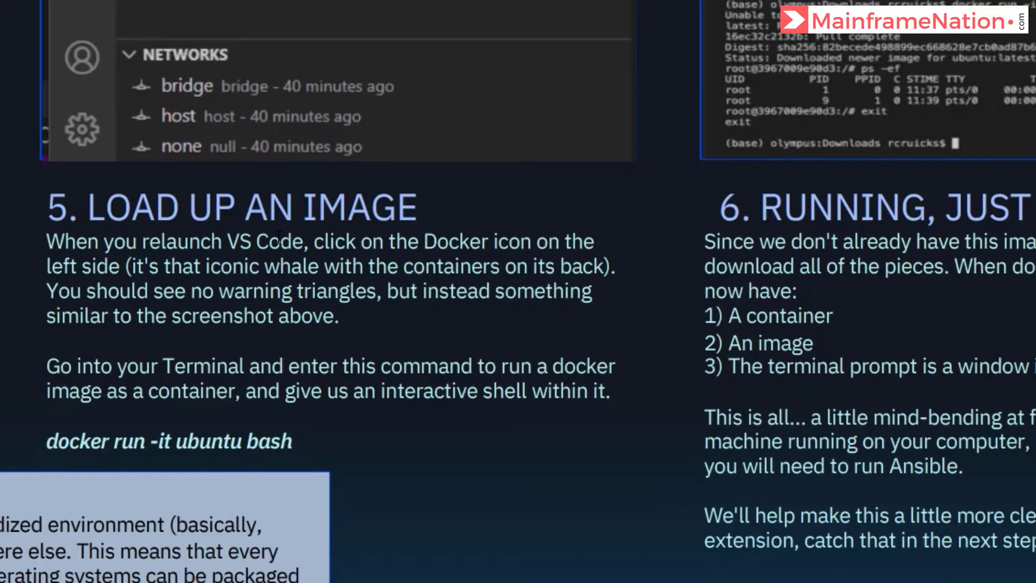
- Run 'docker run -it ubuntu bash' to pull ubuntu and reach a root shell
{"action": "type", "text": "docker run -it ubuntu bash"}
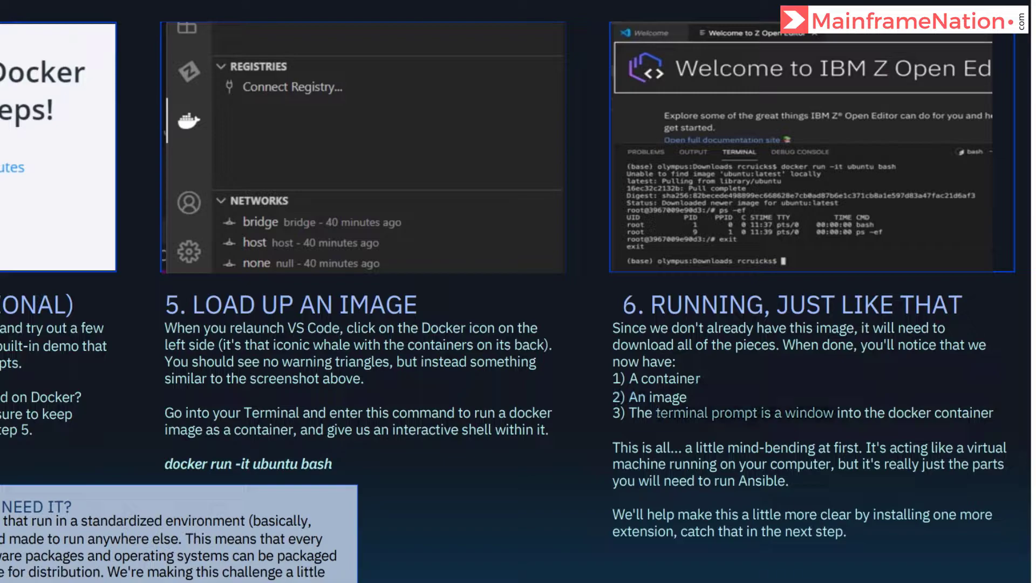
{"action": "scroll", "scroll_direction": "down", "scroll_amount": 3}
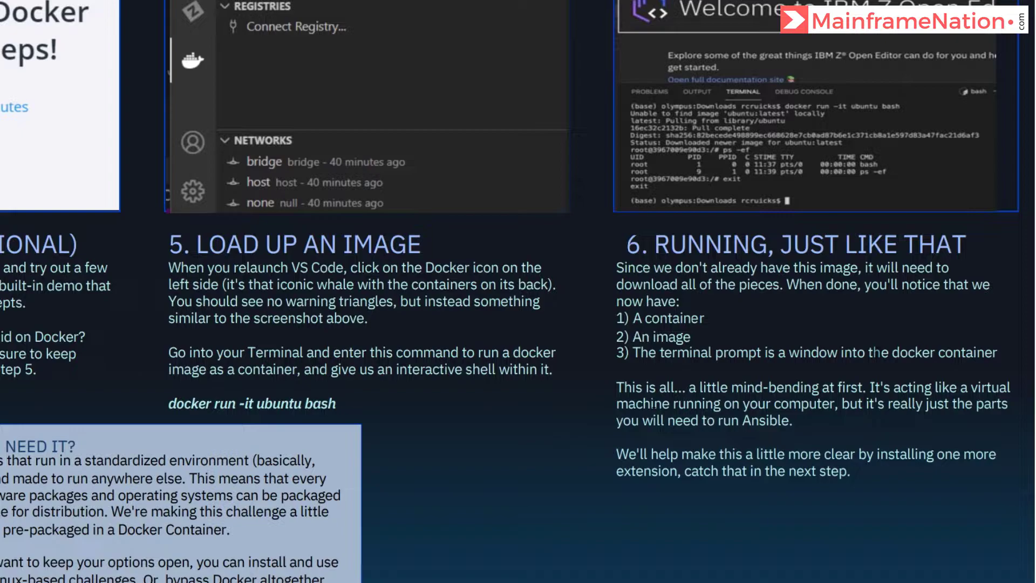
{"action": "scroll", "scroll_direction": "down", "scroll_amount": 3}
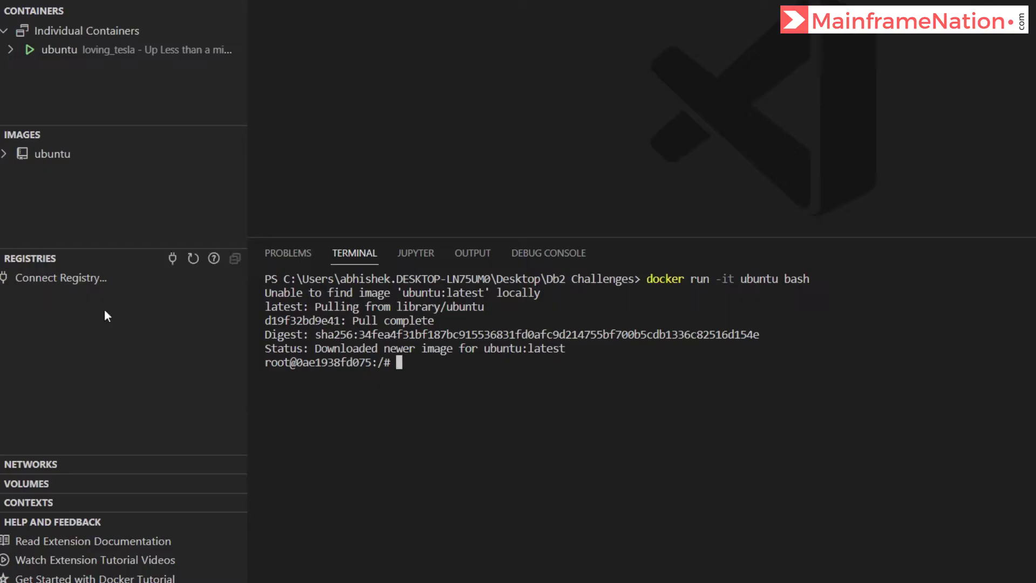
- Search the marketplace for 'remote containers' and install Microsoft's Remote - Containers extension
{"action": "left_click", "coordinate": [21, 256]}
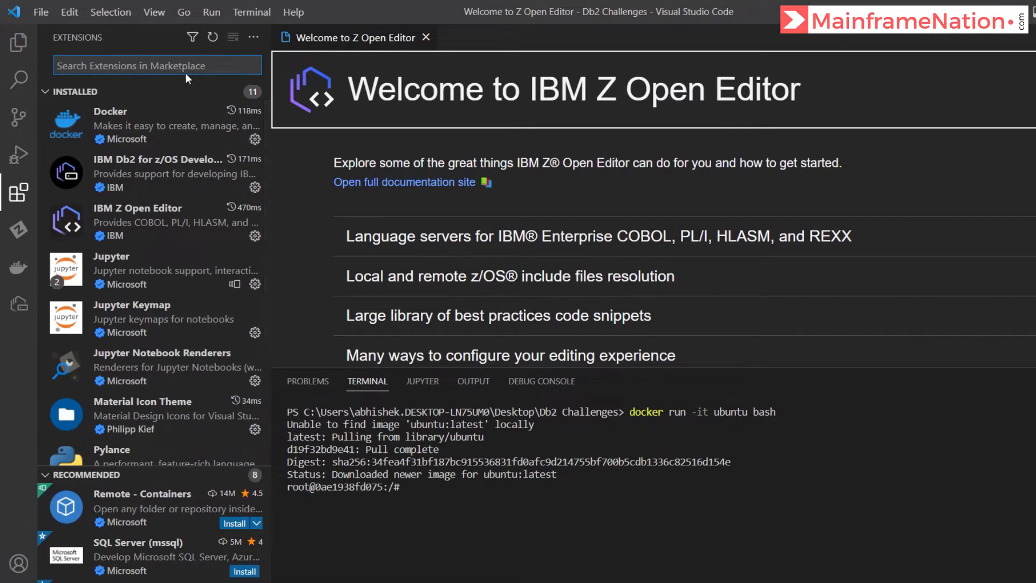
{"action": "type", "text": "remote"}
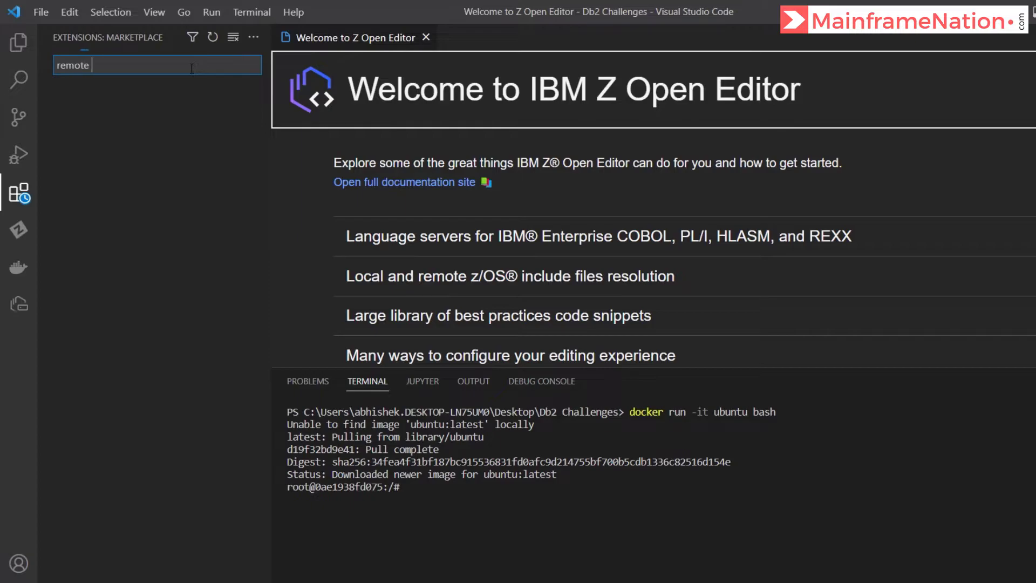
{"action": "type", "text": "containers"}
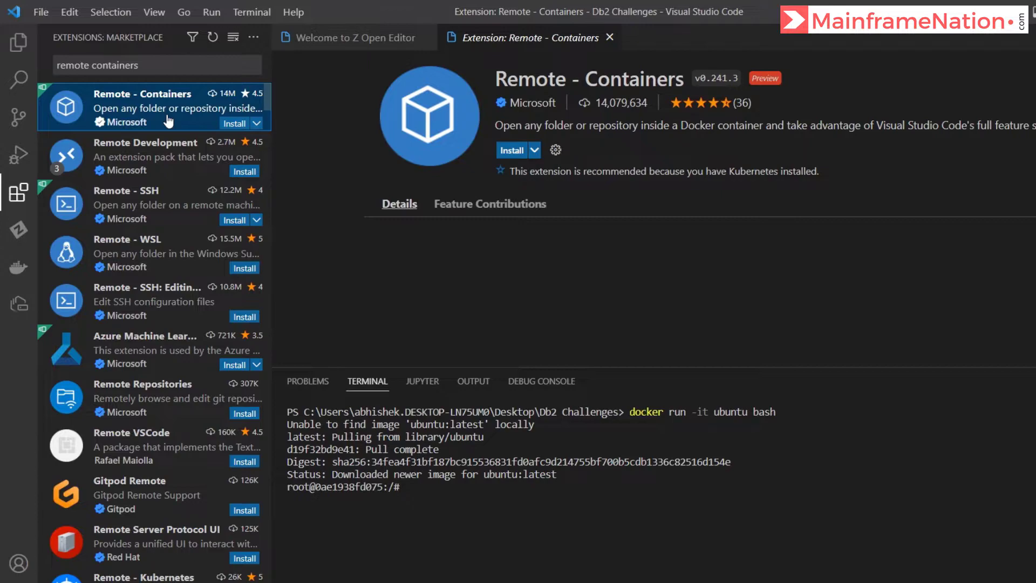
{"action": "left_click", "coordinate": [512, 150]}
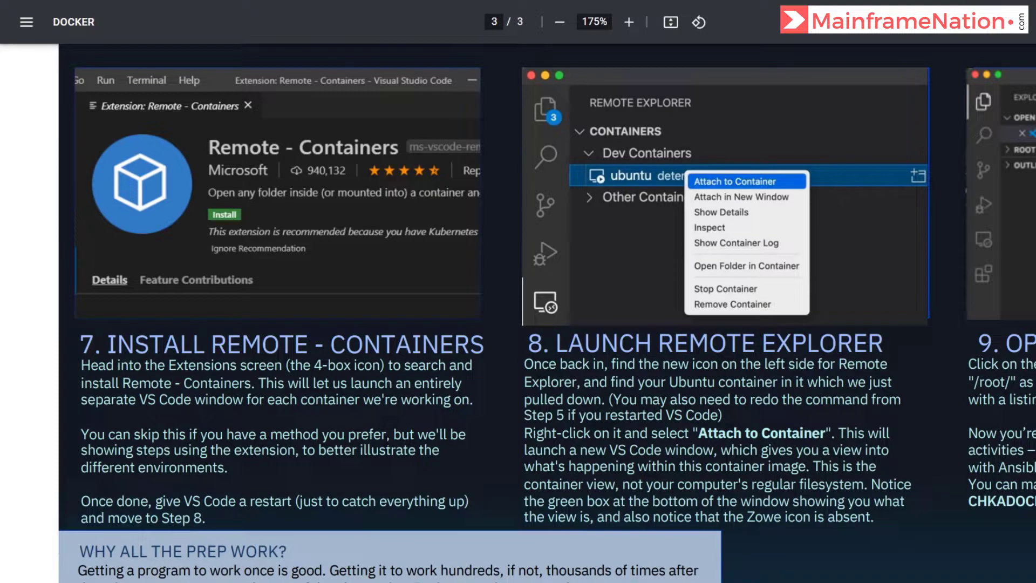
- Relaunch VS Code and right-click the running ubuntu container in Remote Explorer
{"action": "scroll", "scroll_direction": "right", "scroll_amount": 3}
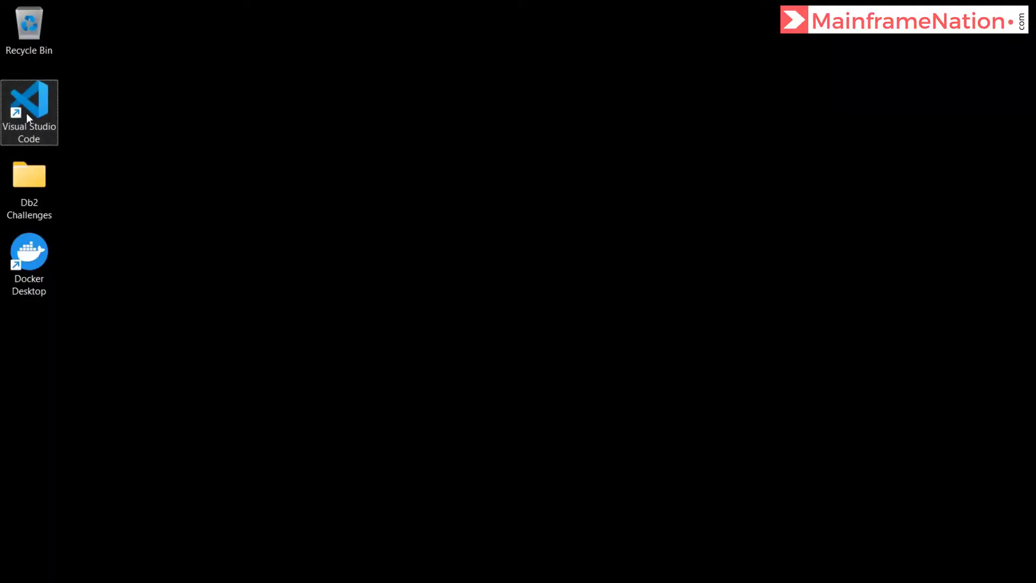
{"action": "double_click", "coordinate": [29, 106]}
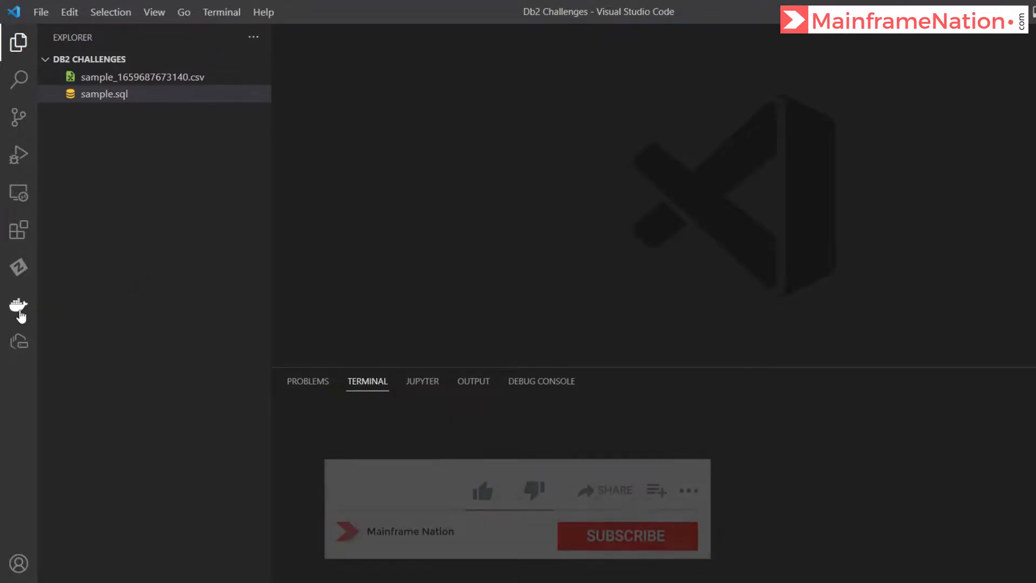
{"action": "left_click", "coordinate": [481, 490]}
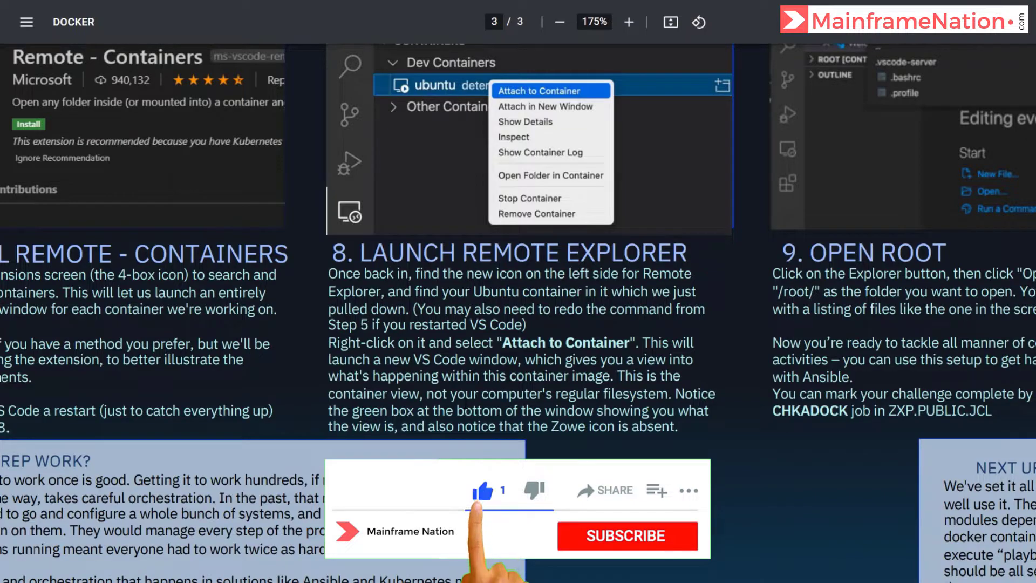
{"action": "left_click", "coordinate": [627, 535]}
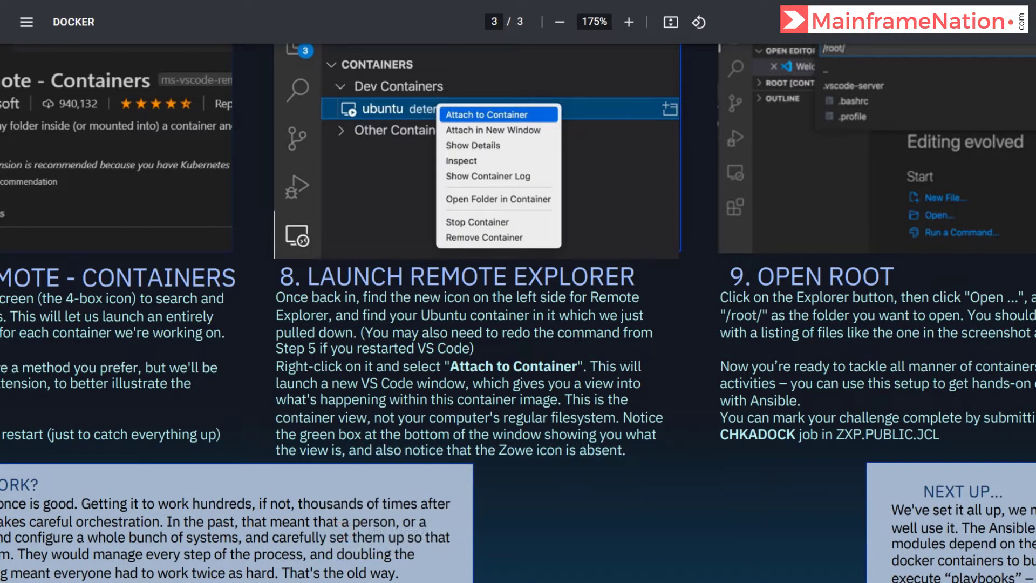
{"action": "left_click", "coordinate": [487, 114]}
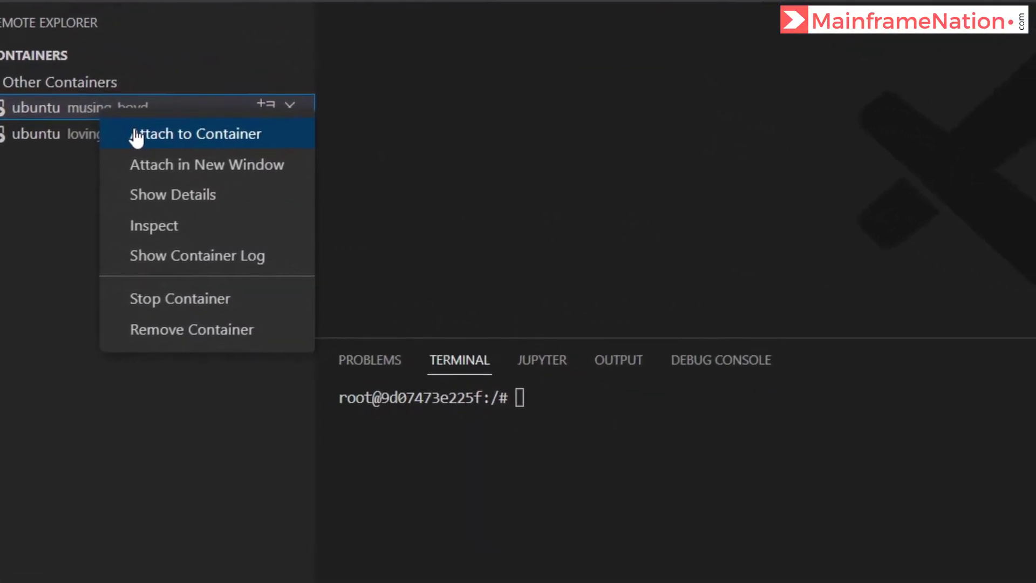
- Attach to the ubuntu container and accept the container trust warning with Got It
{"action": "left_click", "coordinate": [196, 134]}
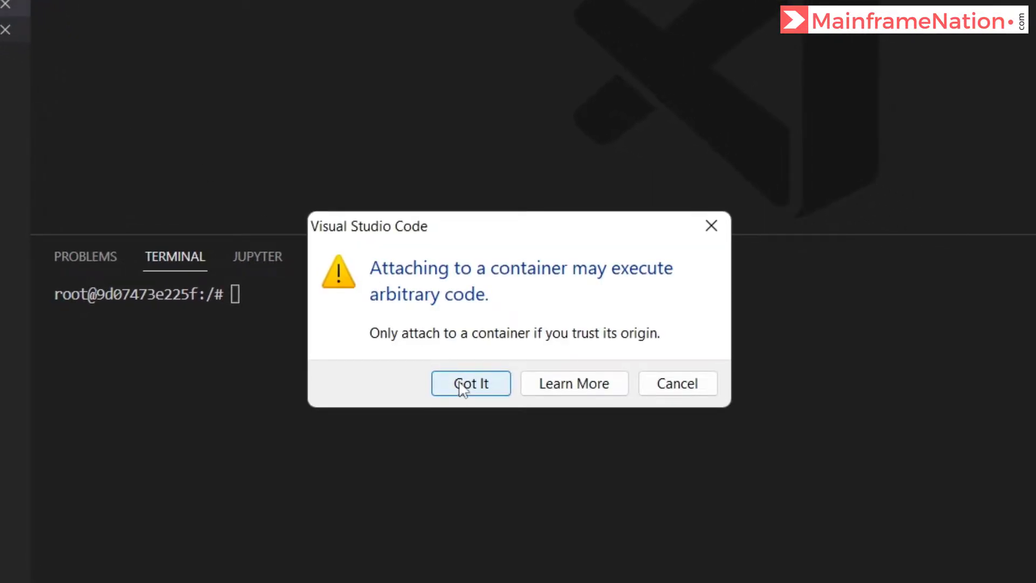
{"action": "left_click", "coordinate": [470, 383]}
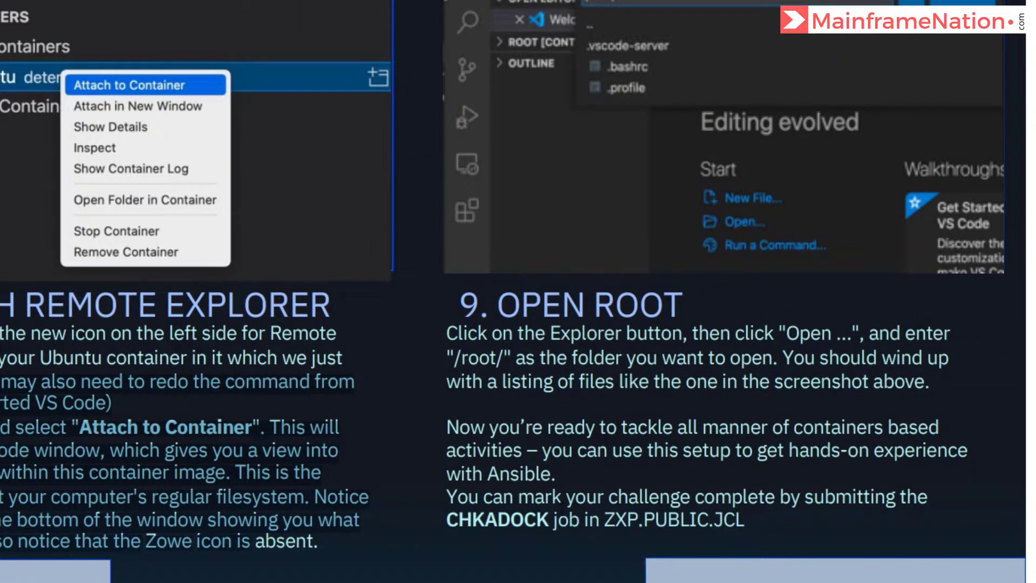
{"action": "scroll", "scroll_direction": "down", "scroll_amount": 3}
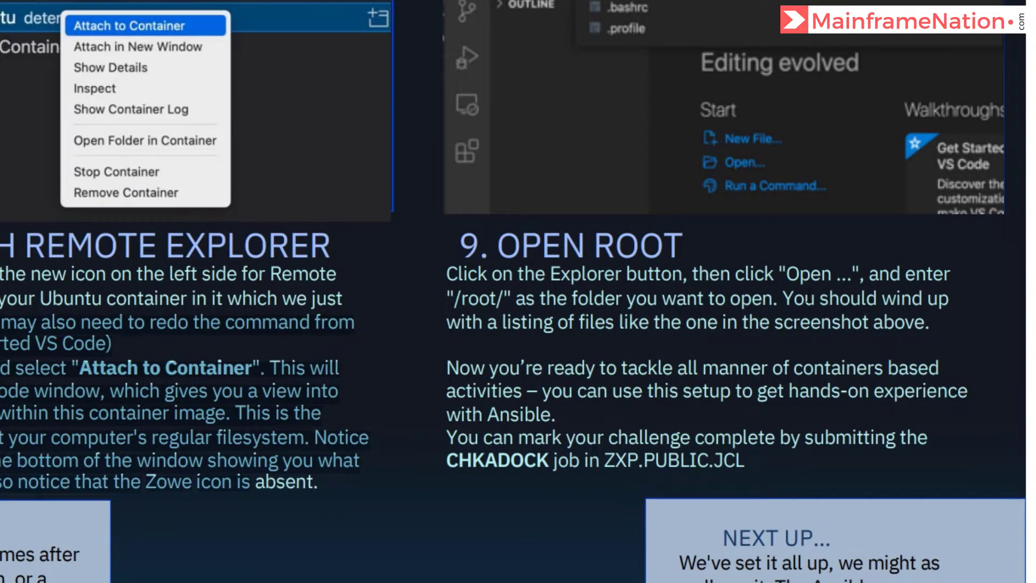
{"action": "left_click", "coordinate": [129, 26]}
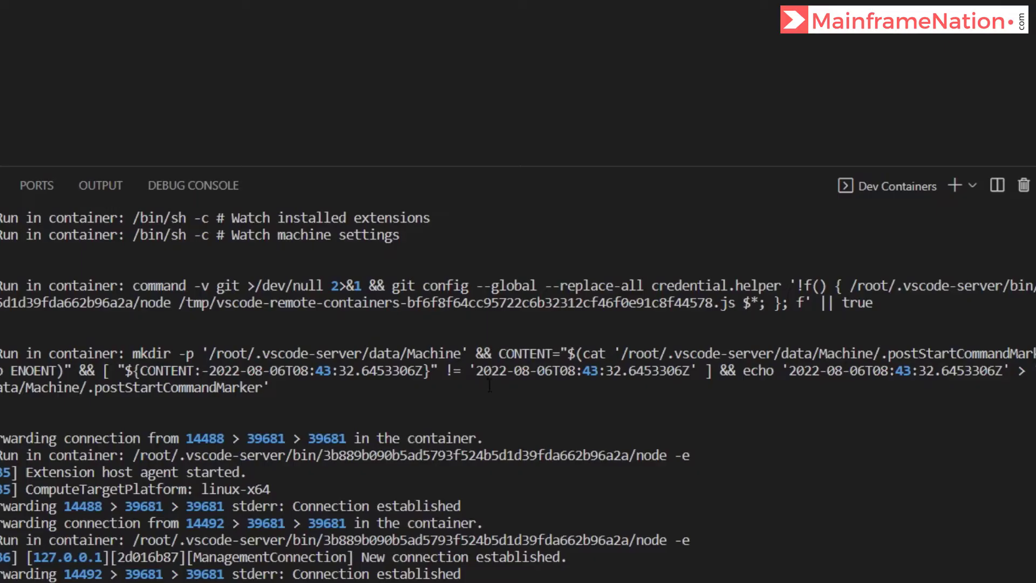
- Open /root/ as the workspace folder, then open ZXP.PUBLIC.JCL(CHKADOCK) in Zowe Explorer
{"action": "left_click", "coordinate": [226, 167]}
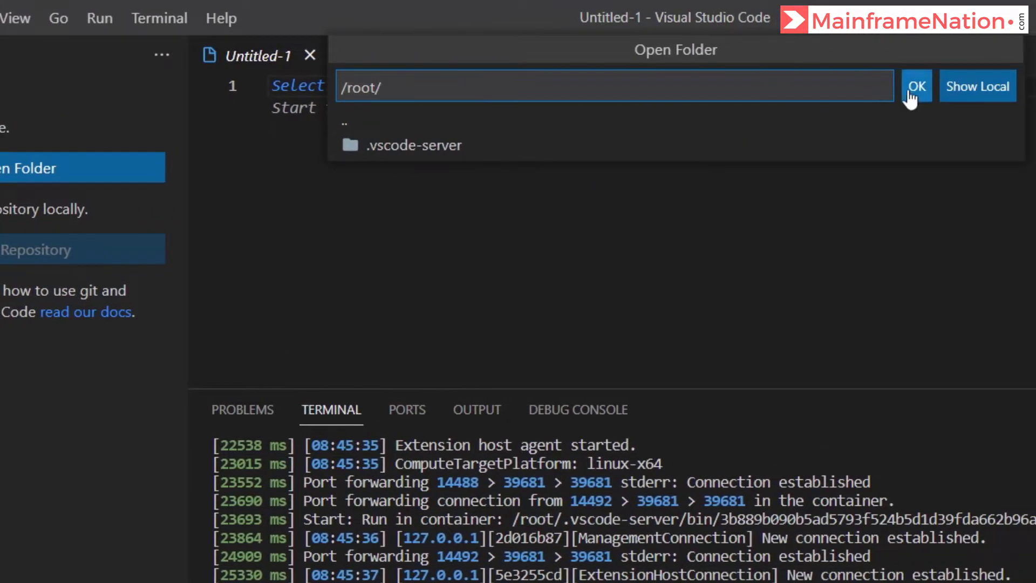
{"action": "left_click", "coordinate": [916, 86]}
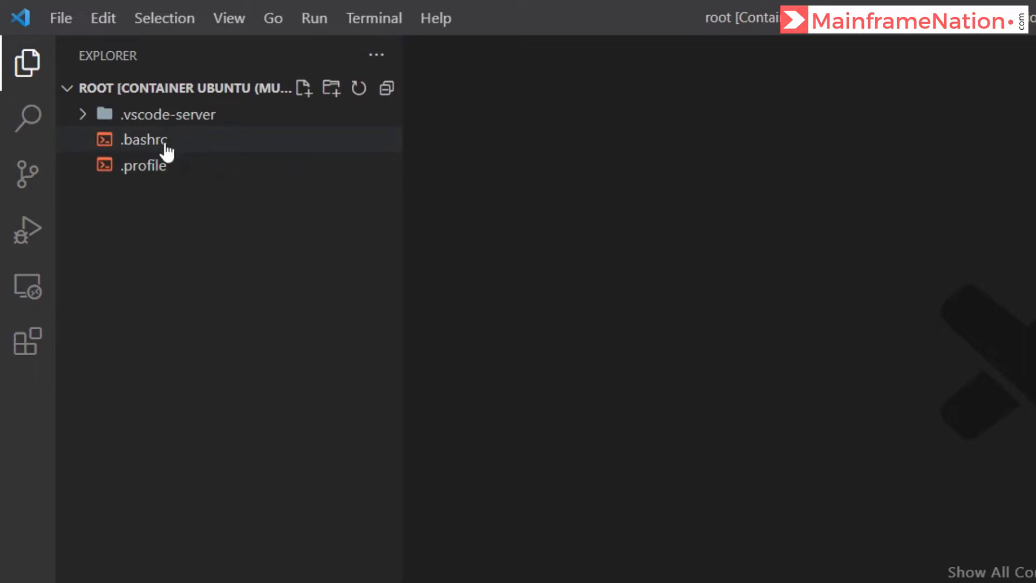
{"action": "mouse_move", "coordinate": [162, 151]}
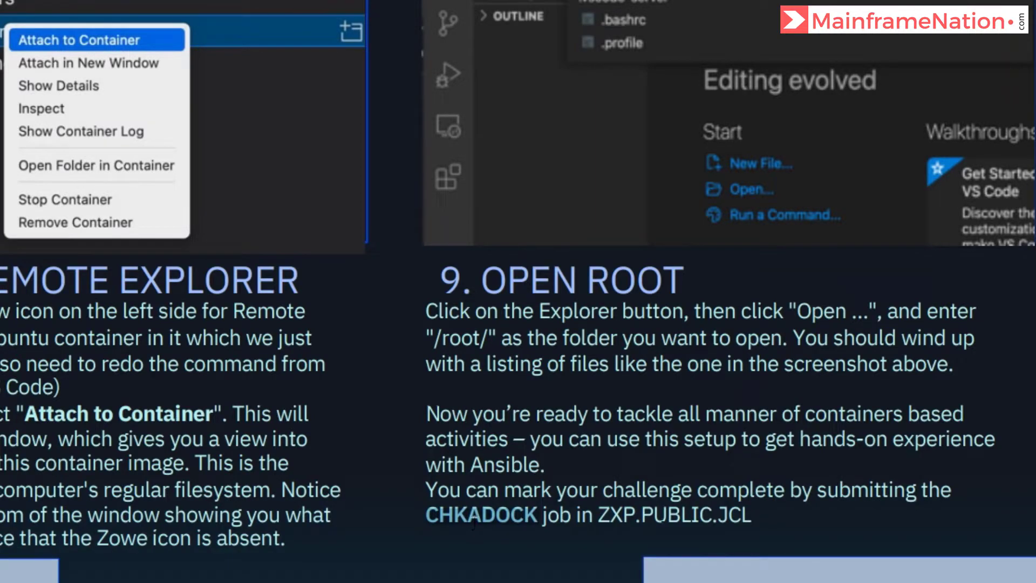
{"action": "left_click", "coordinate": [79, 39]}
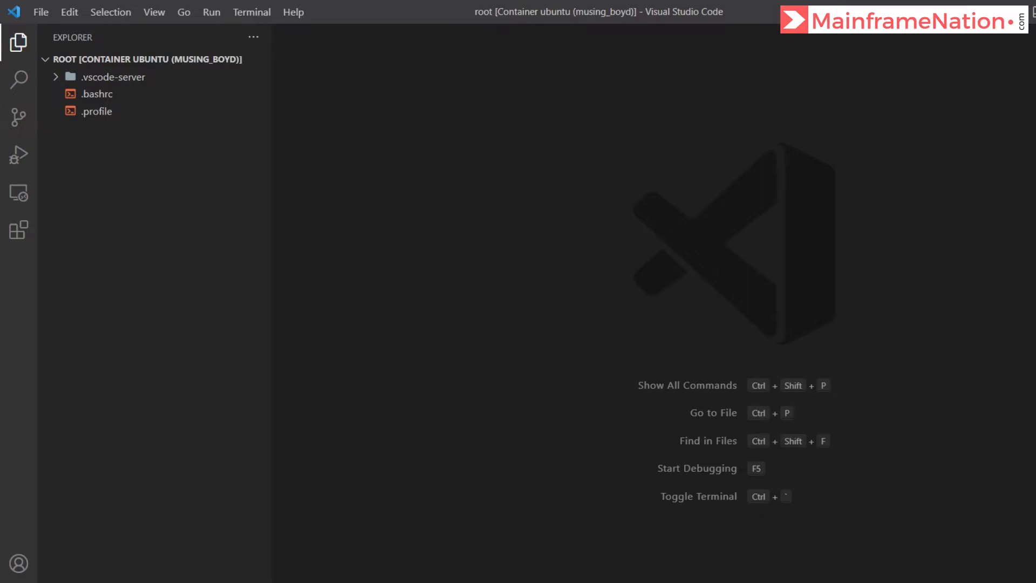
{"action": "mouse_move", "coordinate": [527, 22]}
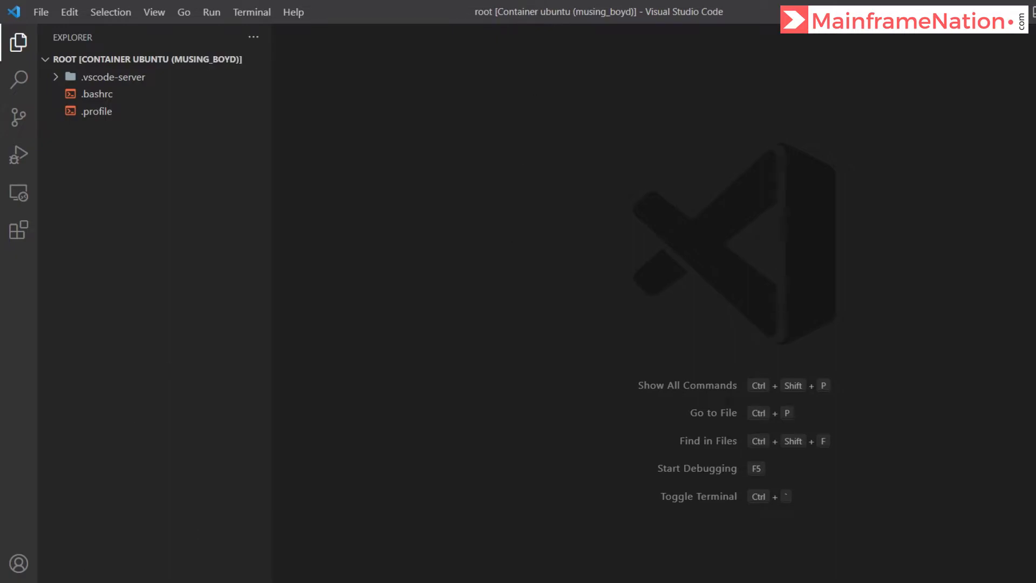
{"action": "left_click", "coordinate": [18, 267]}
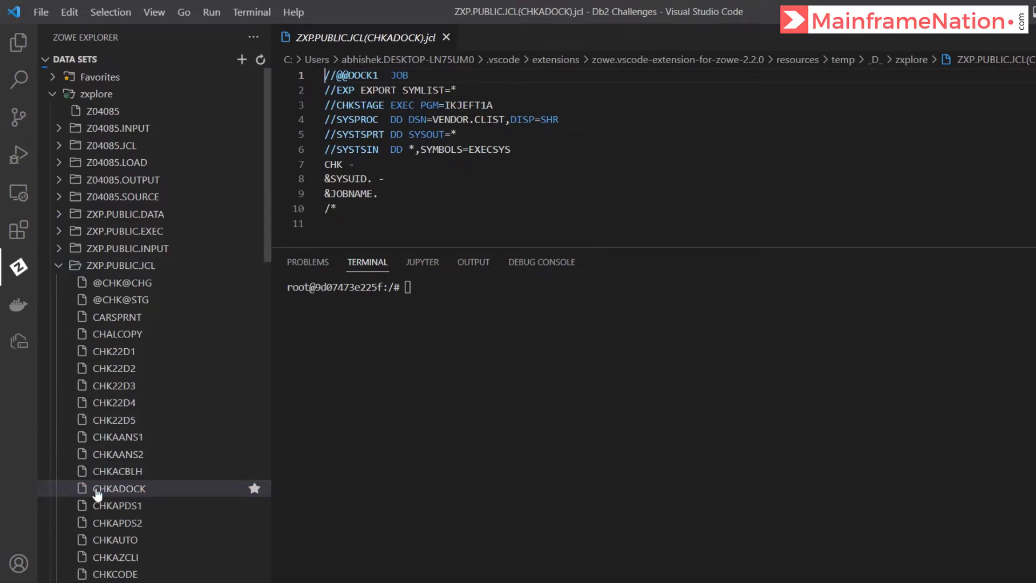
- Submit the CHKADOCK member as a job from its context menu
{"action": "right_click", "coordinate": [119, 488]}
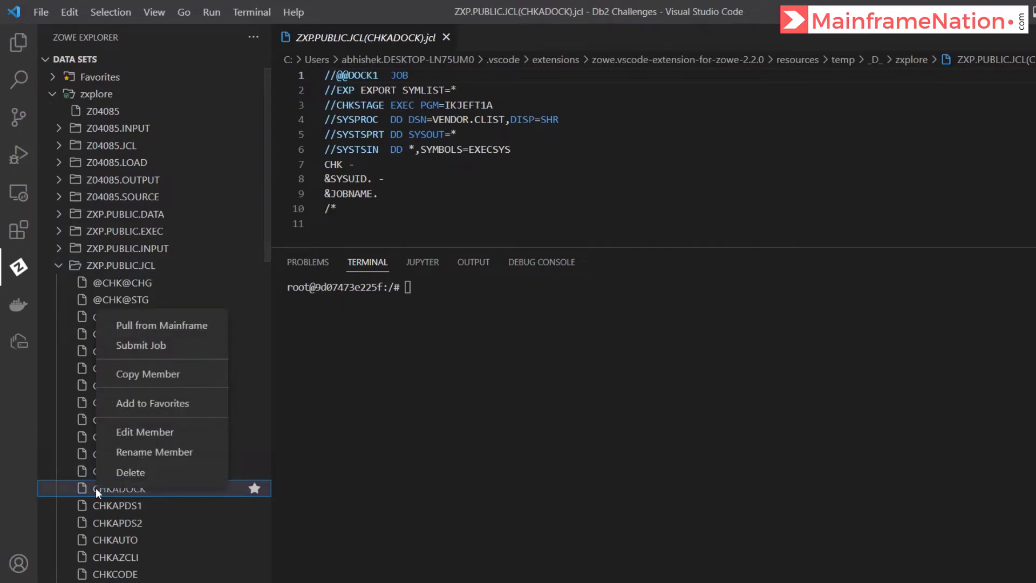
{"action": "left_click", "coordinate": [140, 345]}
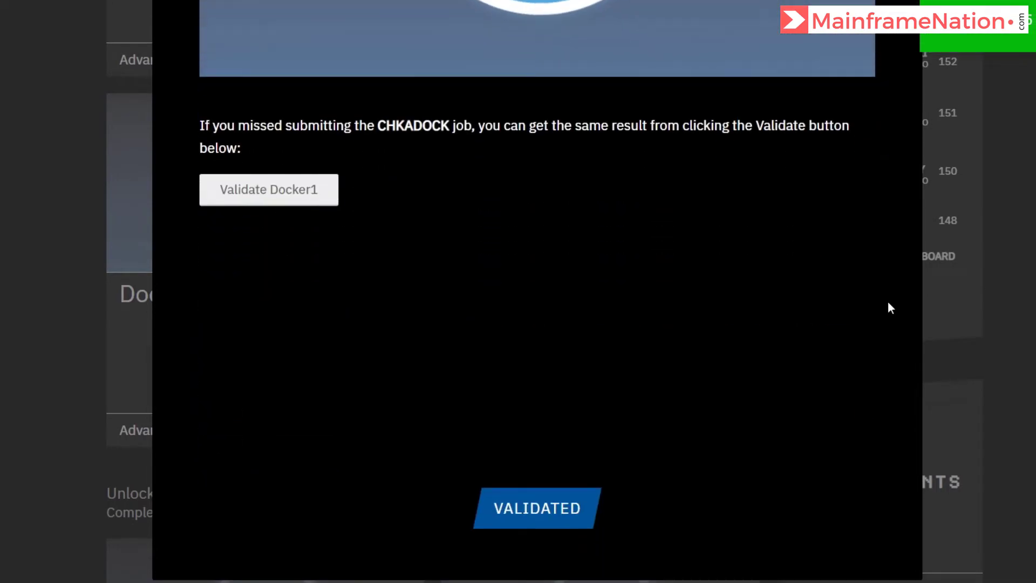
{"action": "mouse_move", "coordinate": [565, 515]}
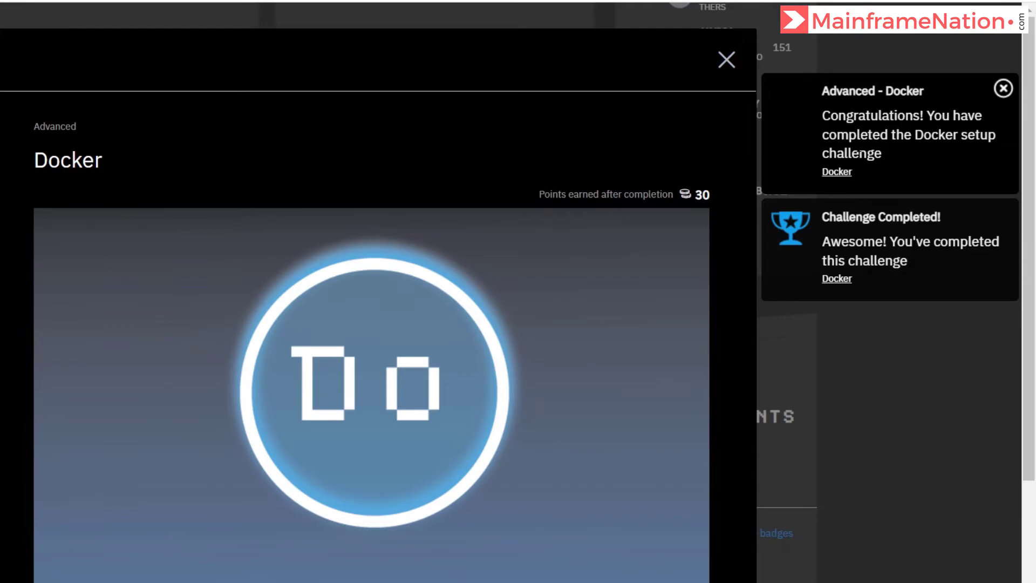
- Close the completed Docker challenge's details dialog
{"action": "left_click", "coordinate": [726, 59]}
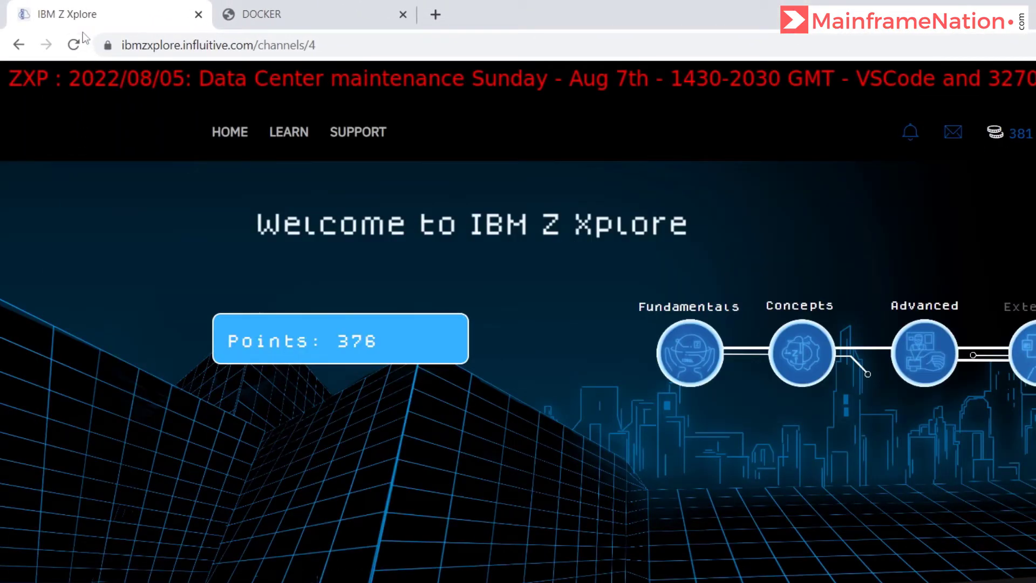
- Reload IBM Z Xplore and scroll through the available Advanced challenges
{"action": "left_click", "coordinate": [73, 45]}
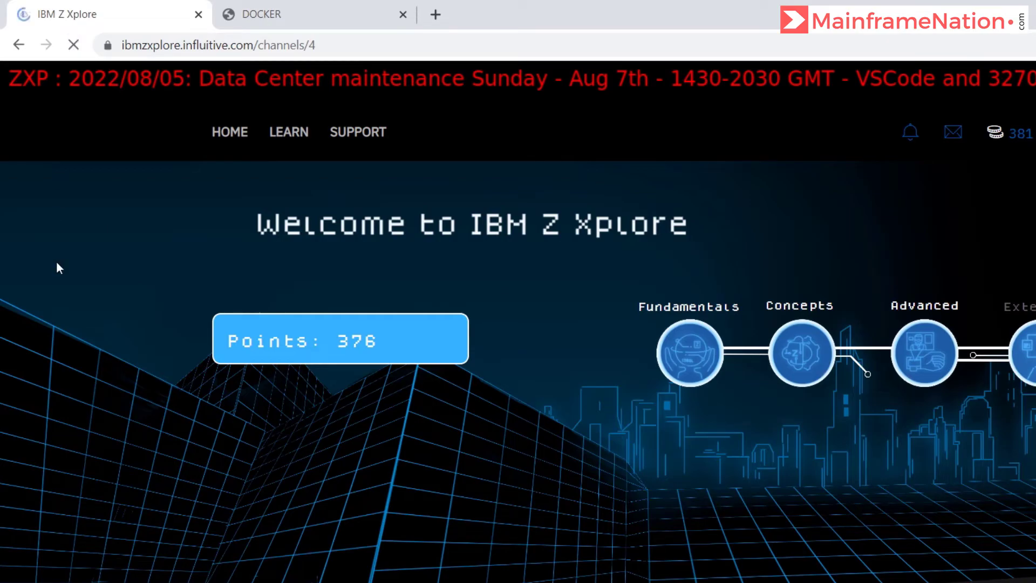
{"action": "left_click", "coordinate": [923, 353]}
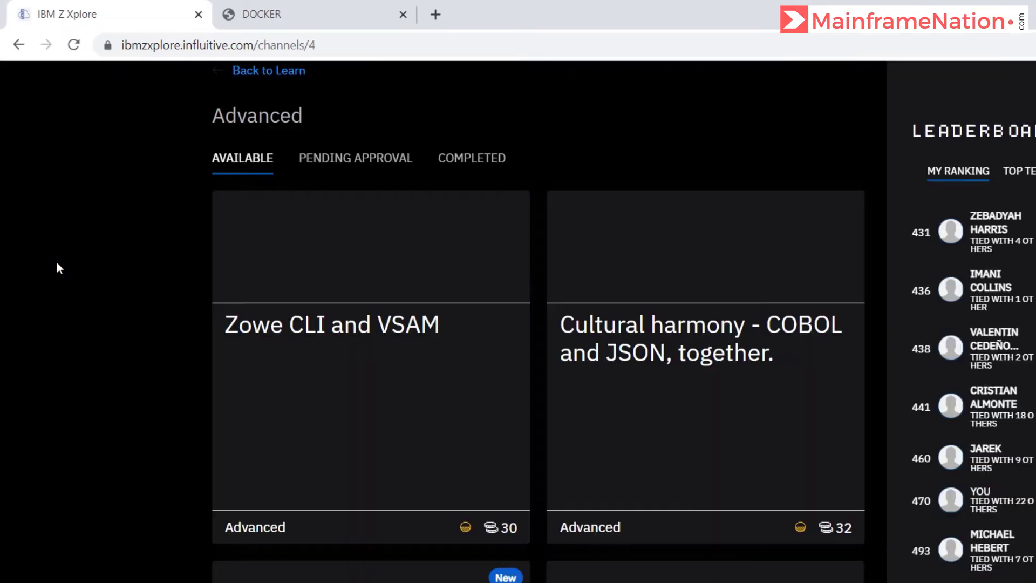
{"action": "scroll", "scroll_direction": "down", "scroll_amount": 3}
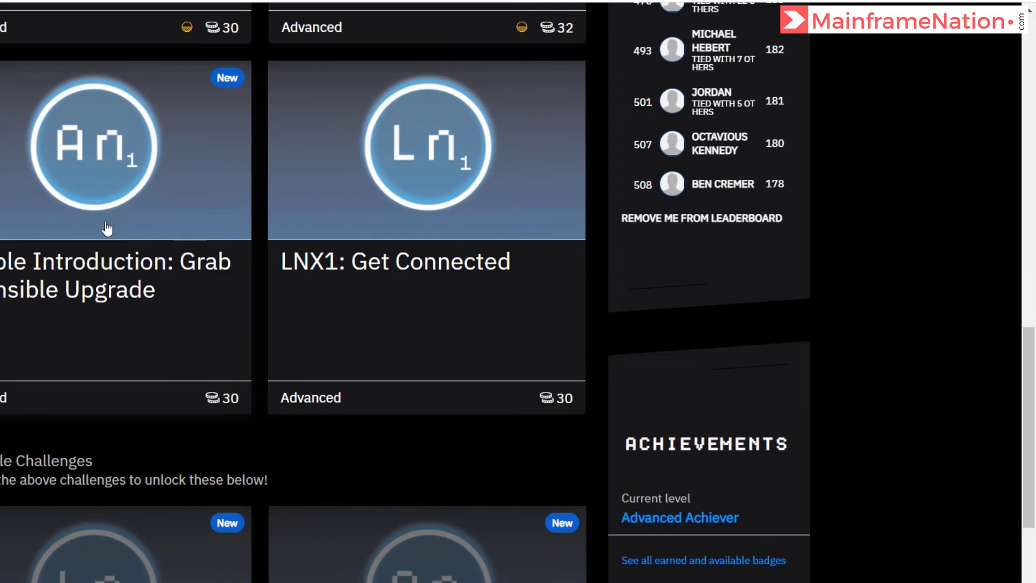